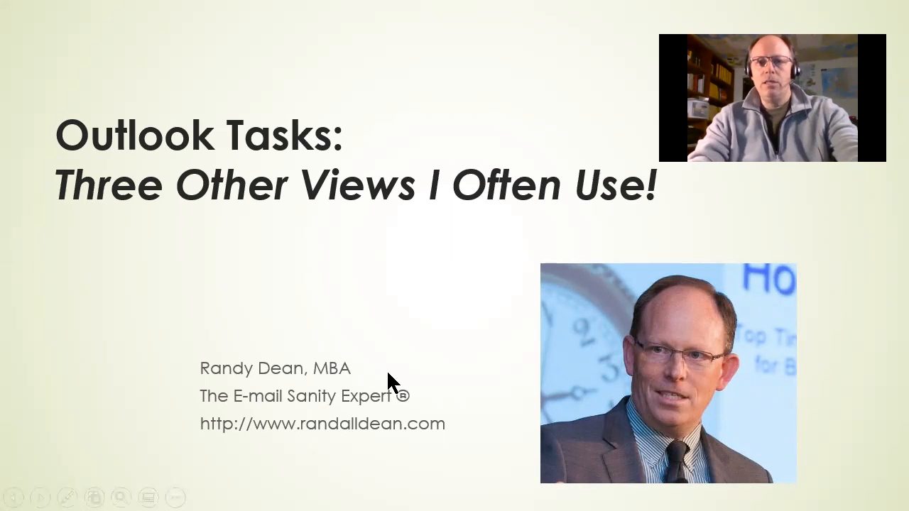
Step: Leave the PowerPoint title slide to reach the Outlook To-Do List
key(Escape)
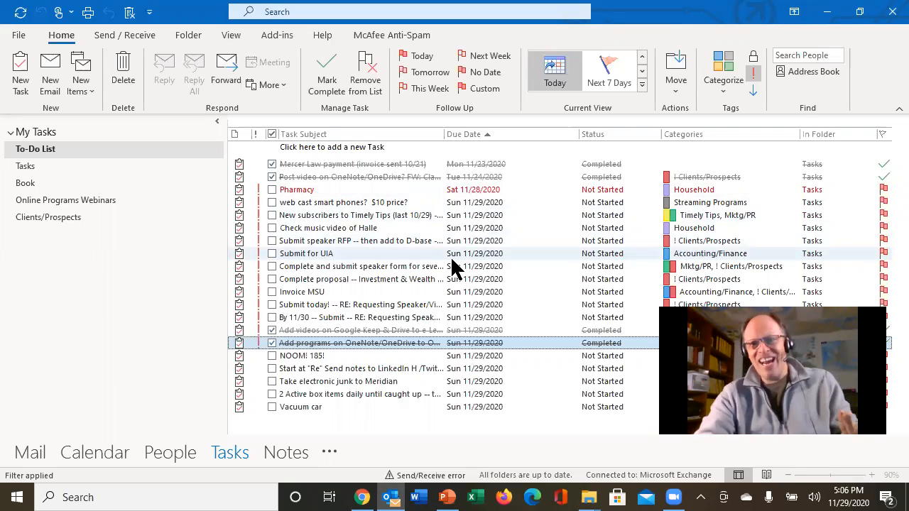
mouse_move(405, 196)
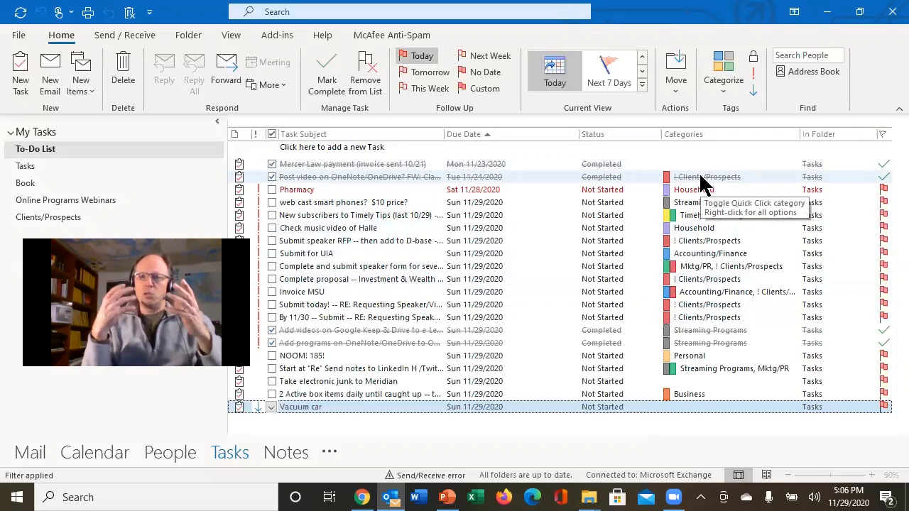
Step: Open the Color Categories dialog via Categorize > All Categories
click(723, 71)
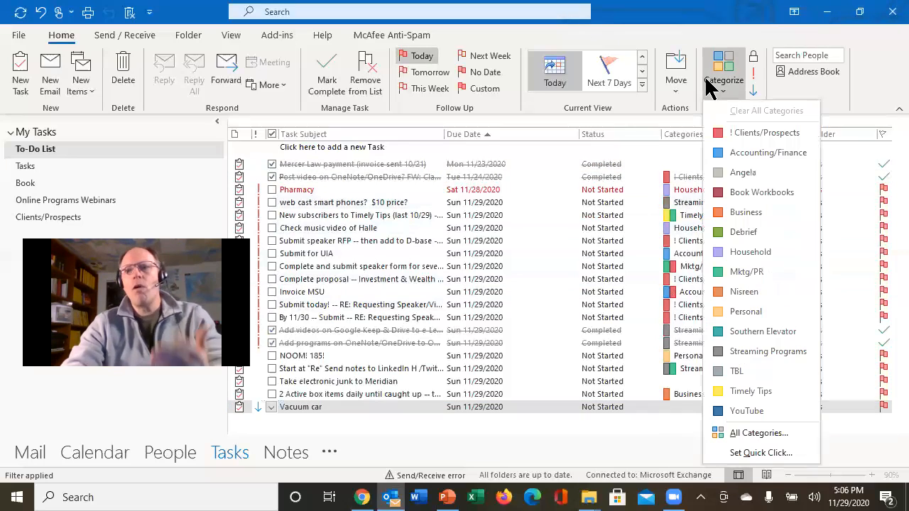
mouse_move(761, 192)
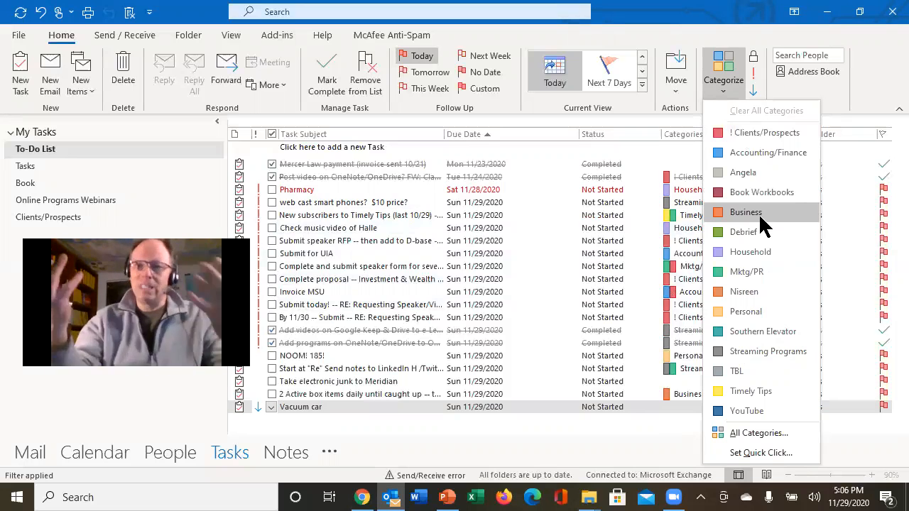
mouse_move(758, 432)
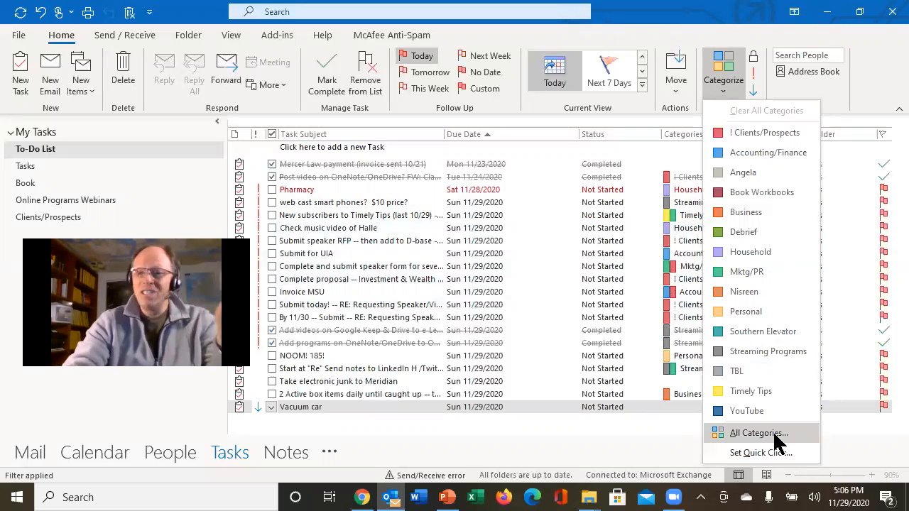
click(759, 432)
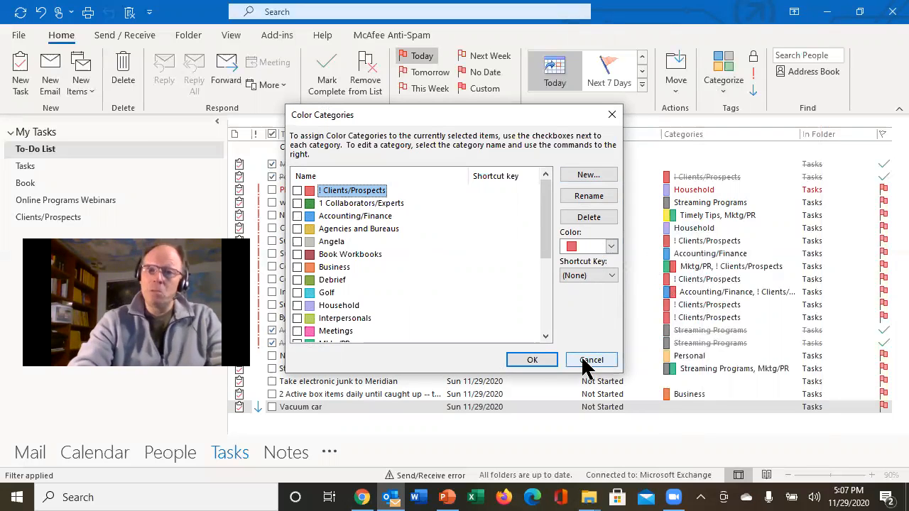
Step: Cancel the Color Categories dialog, returning to the categorized To-Do List
click(591, 361)
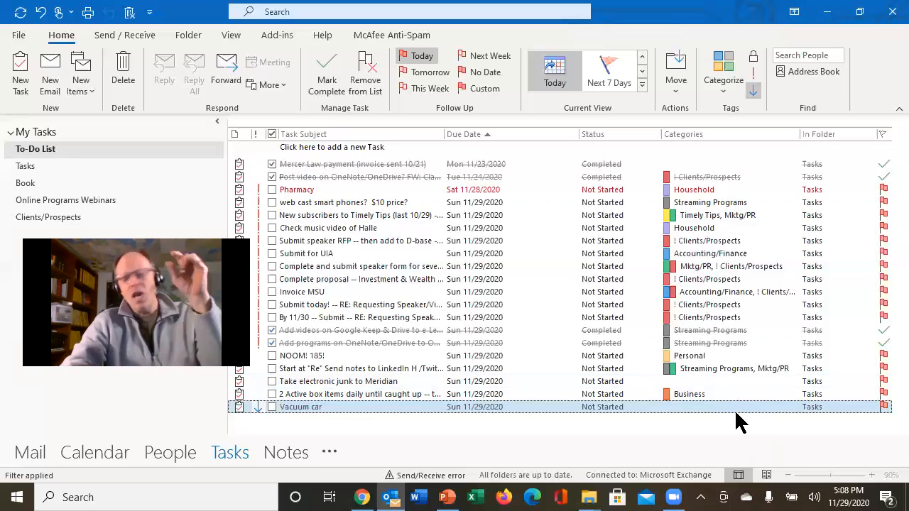
mouse_move(744, 401)
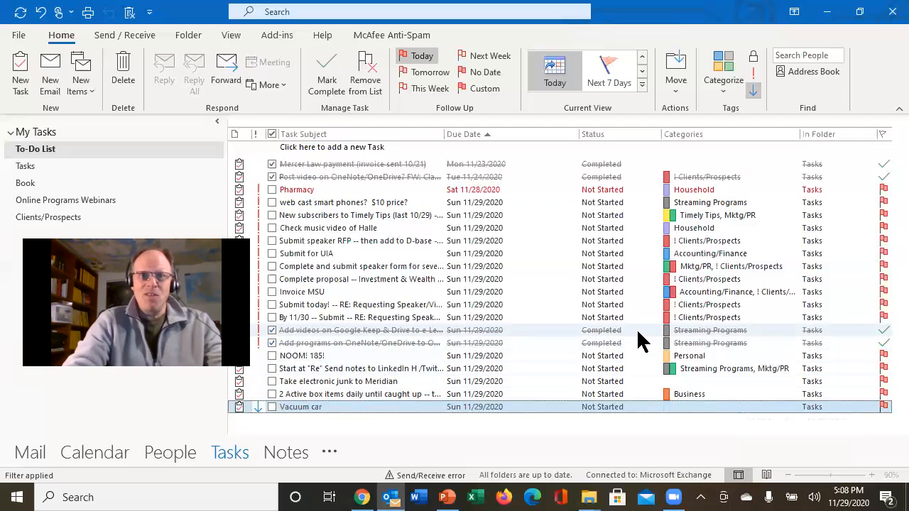
mouse_move(625, 324)
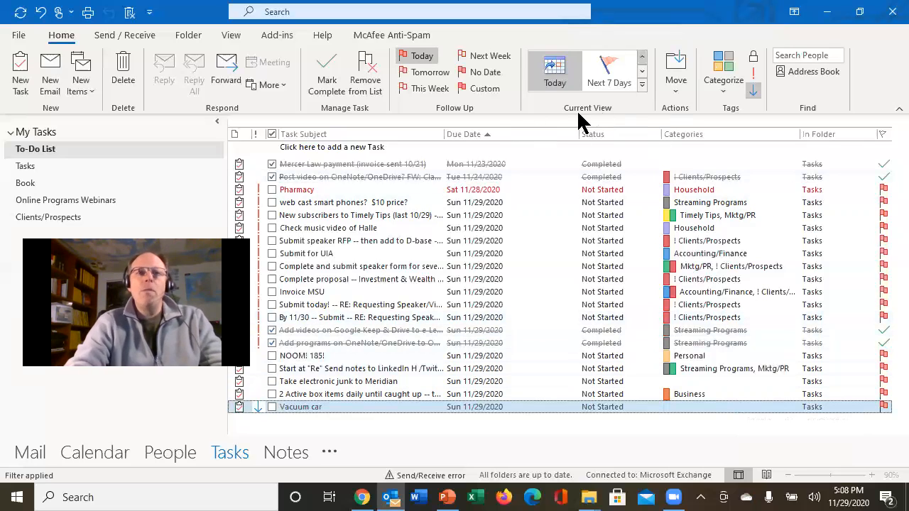
Step: Glance at the View ribbon, then return to the Home ribbon's task commands
click(232, 34)
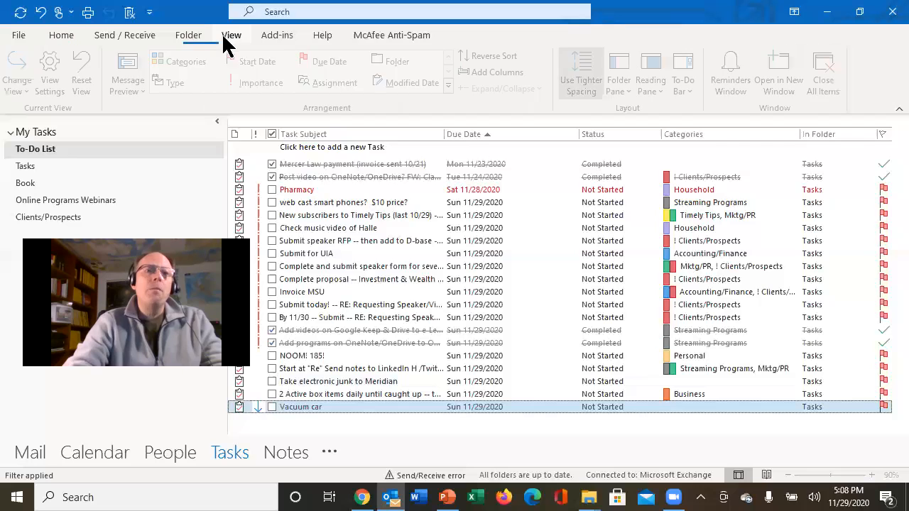
click(21, 71)
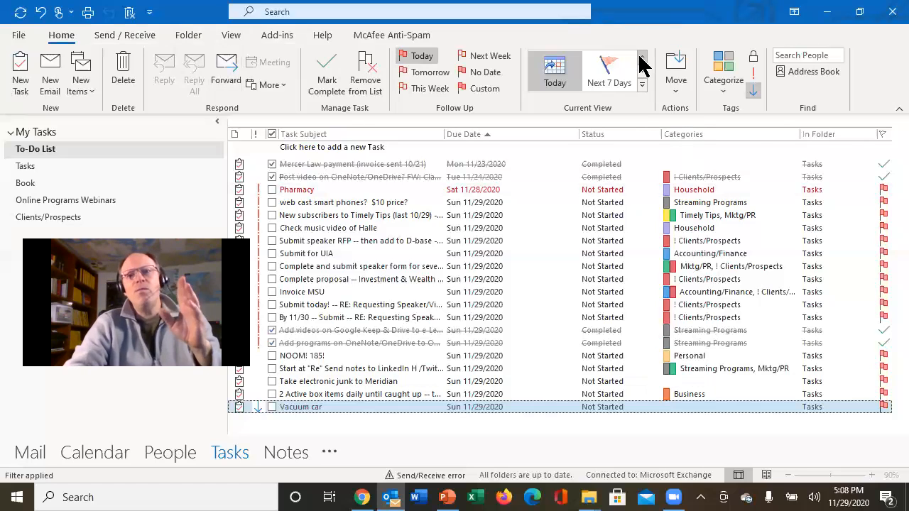
mouse_move(642, 56)
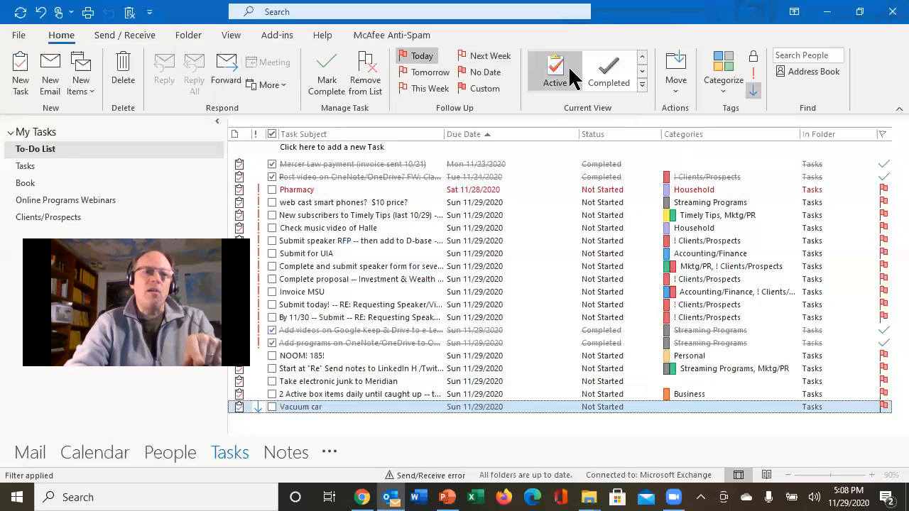
mouse_move(557, 81)
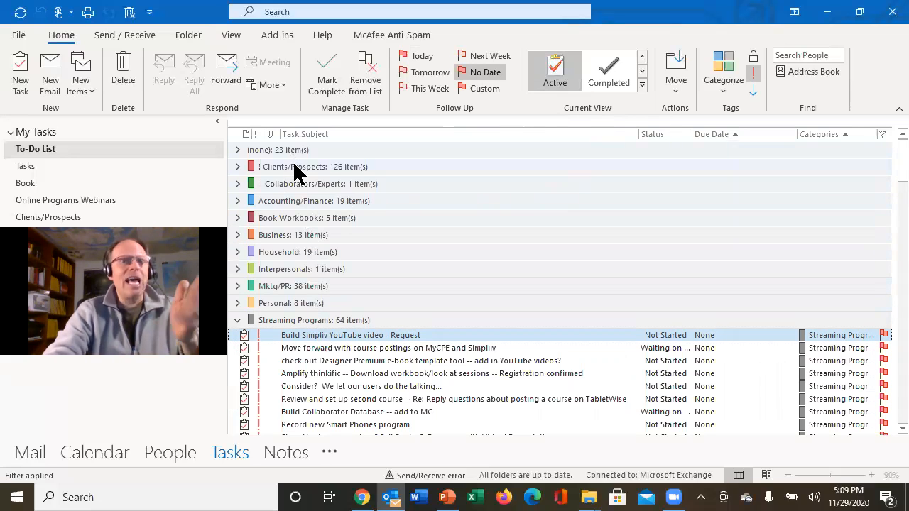
mouse_move(307, 166)
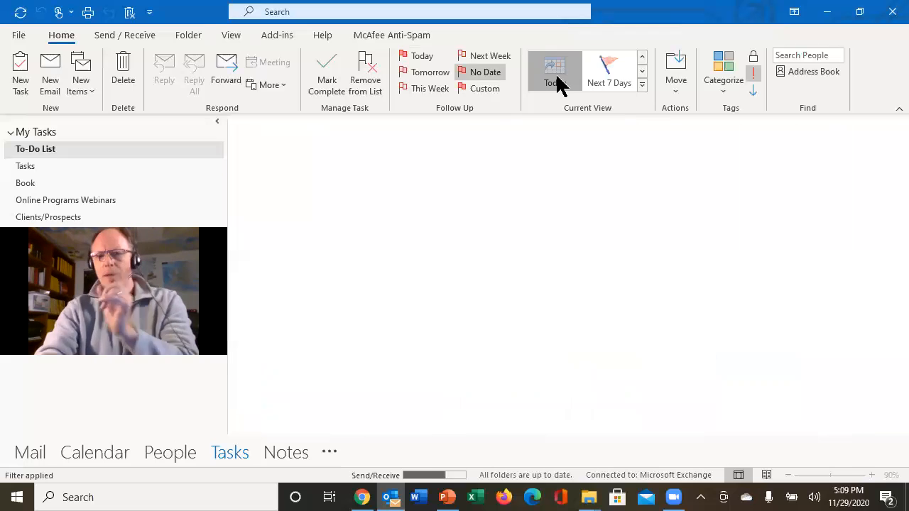
Step: Switch to the Today view, read the speaker form task, and close it again
click(554, 71)
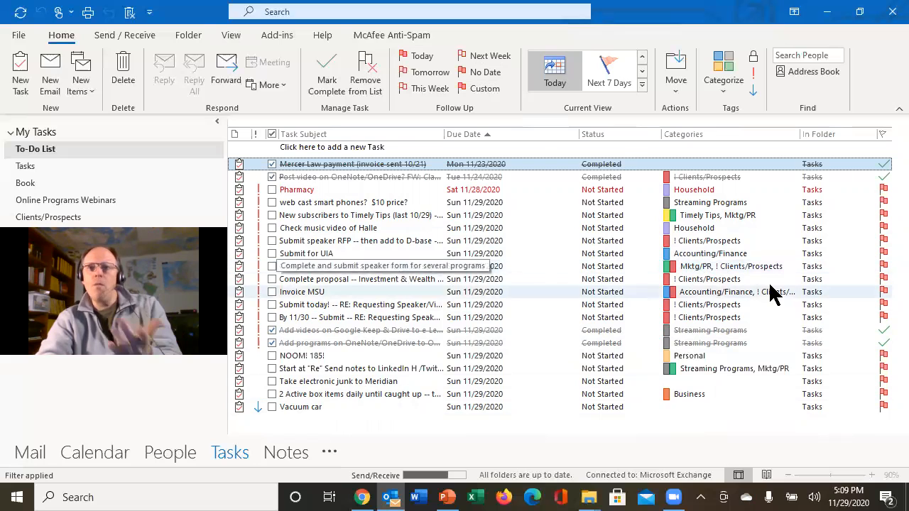
mouse_move(764, 273)
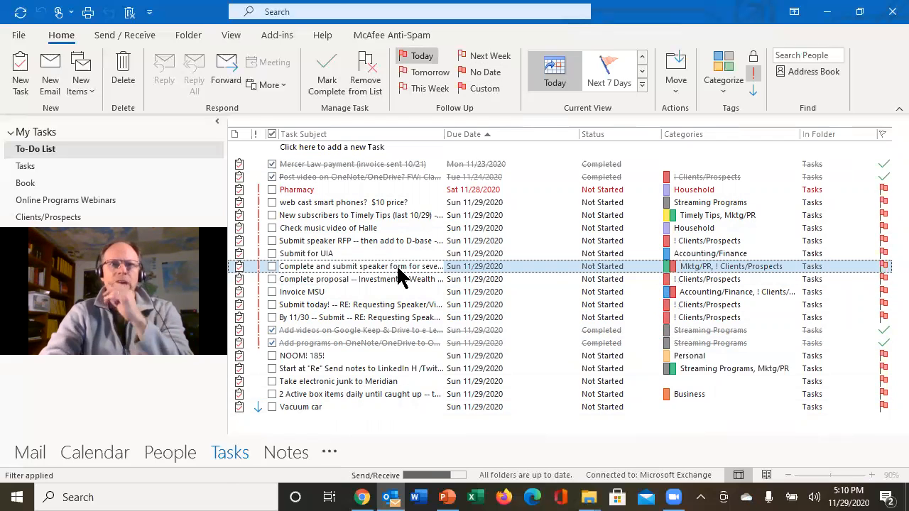
double_click(355, 267)
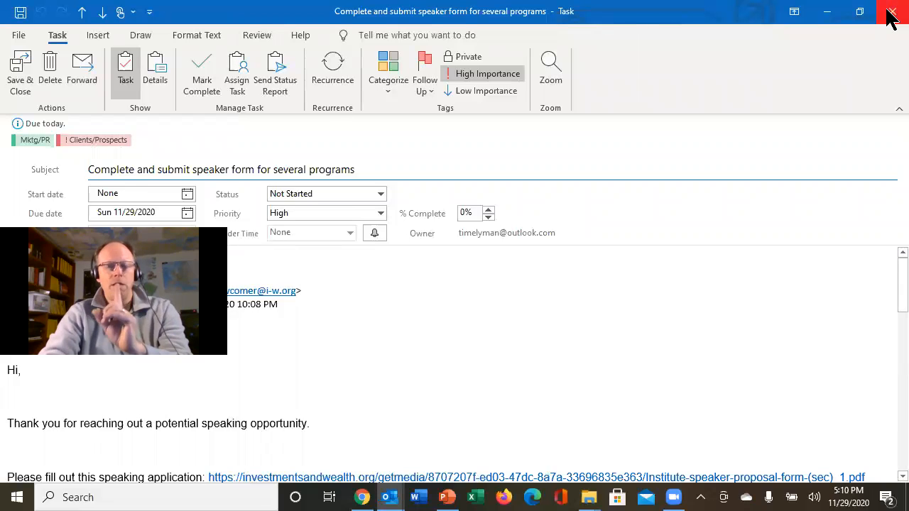
click(891, 13)
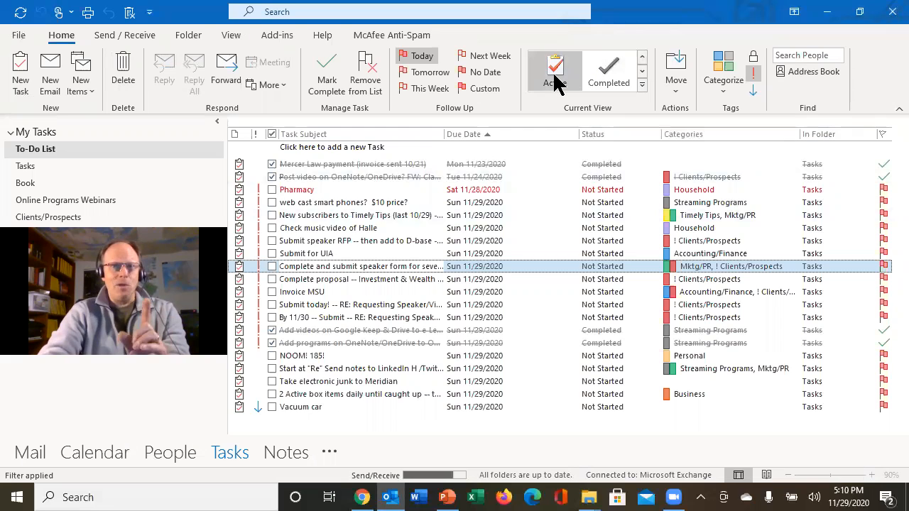
click(554, 71)
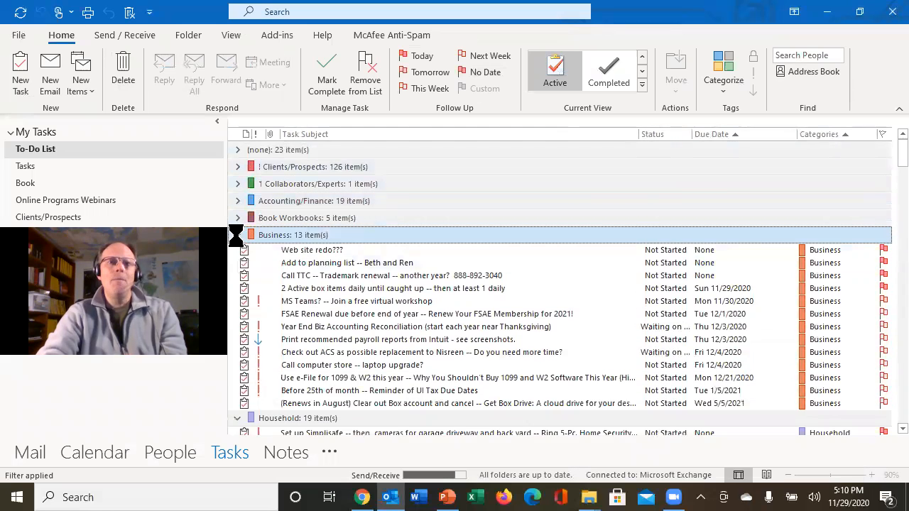
click(238, 236)
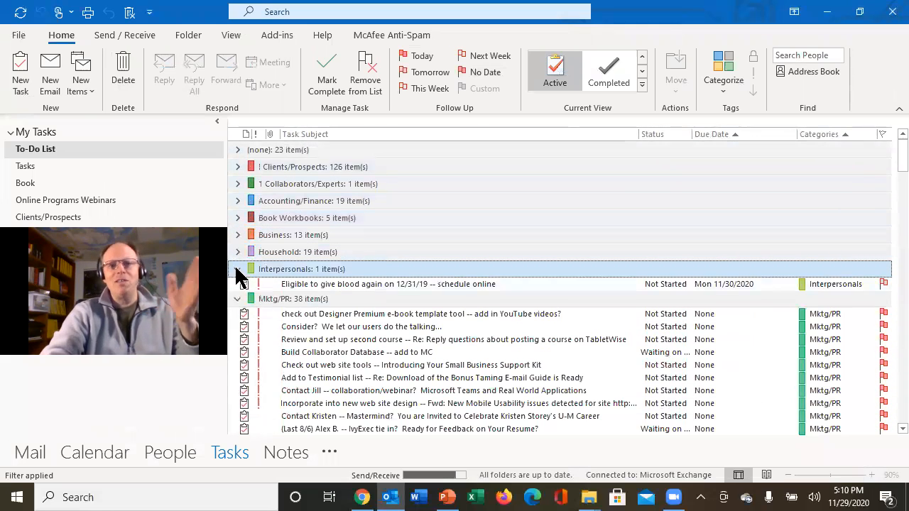
click(239, 268)
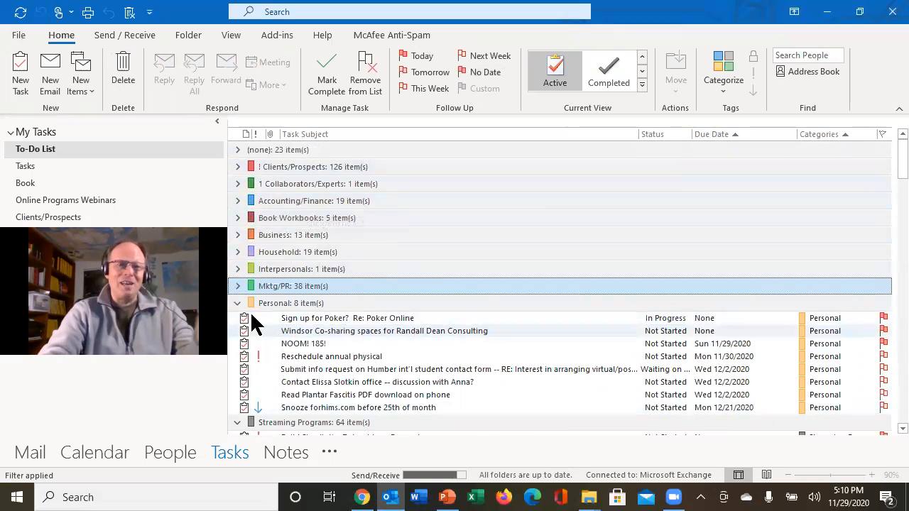
click(237, 304)
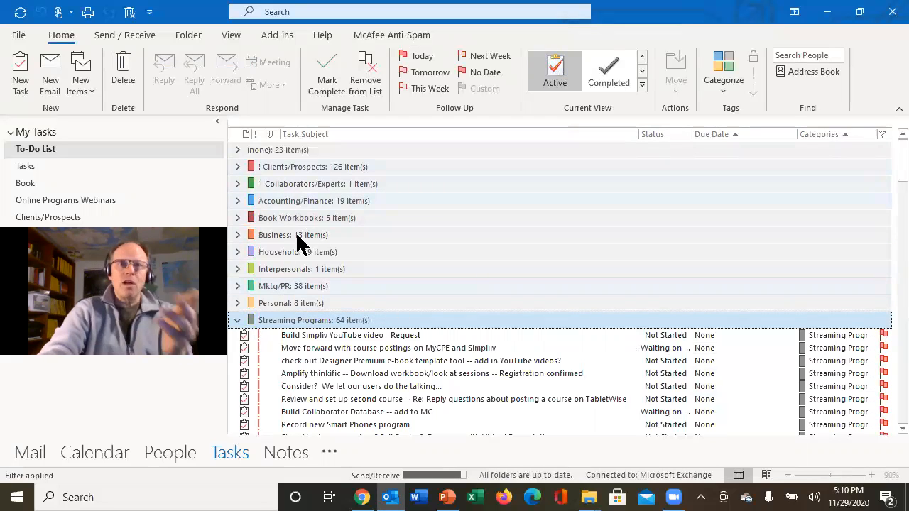
mouse_move(305, 292)
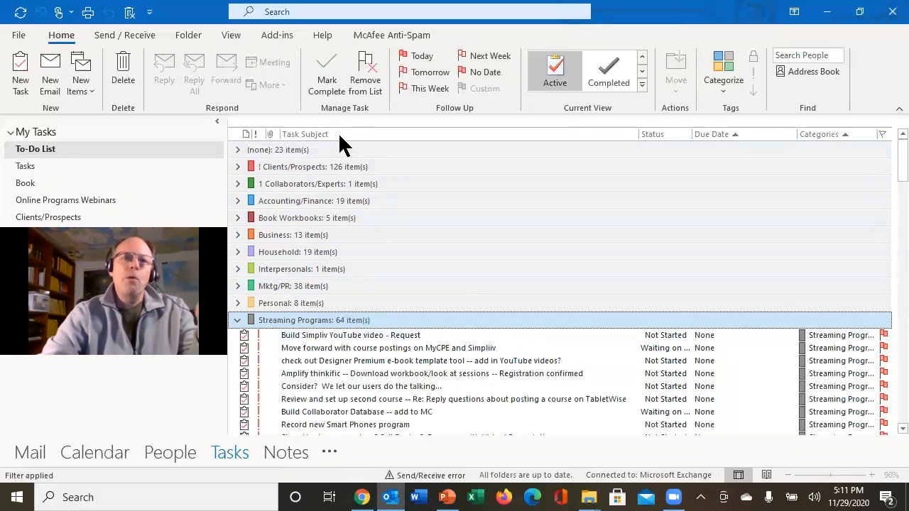
mouse_move(348, 133)
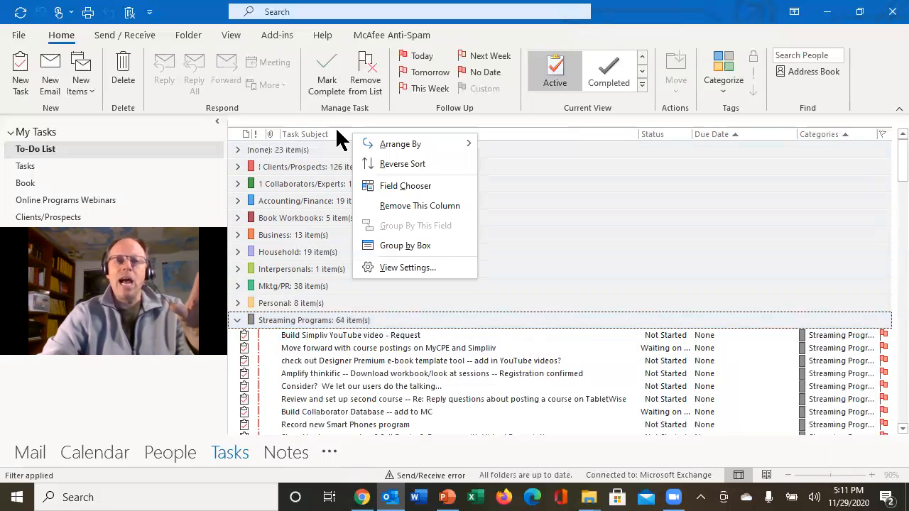
mouse_move(376, 139)
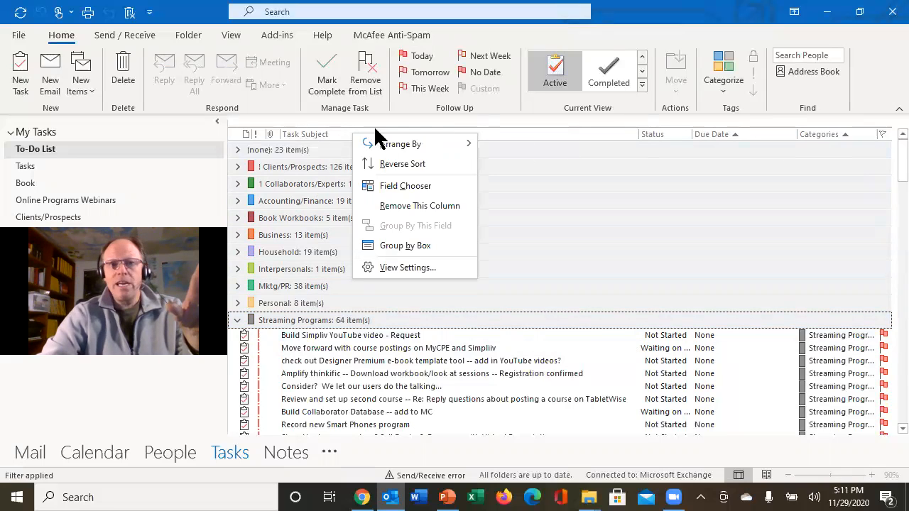
mouse_move(582, 177)
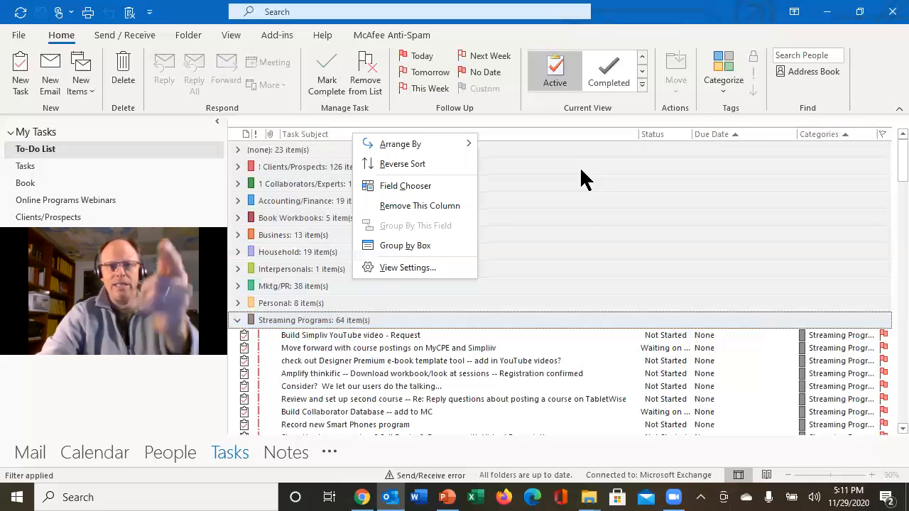
mouse_move(318, 146)
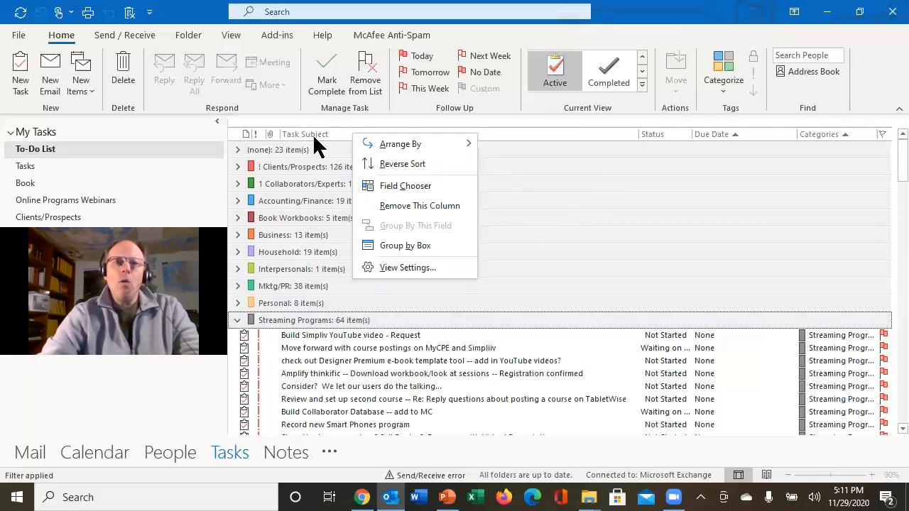
Step: Open Advanced View Settings for the Active task view
click(407, 267)
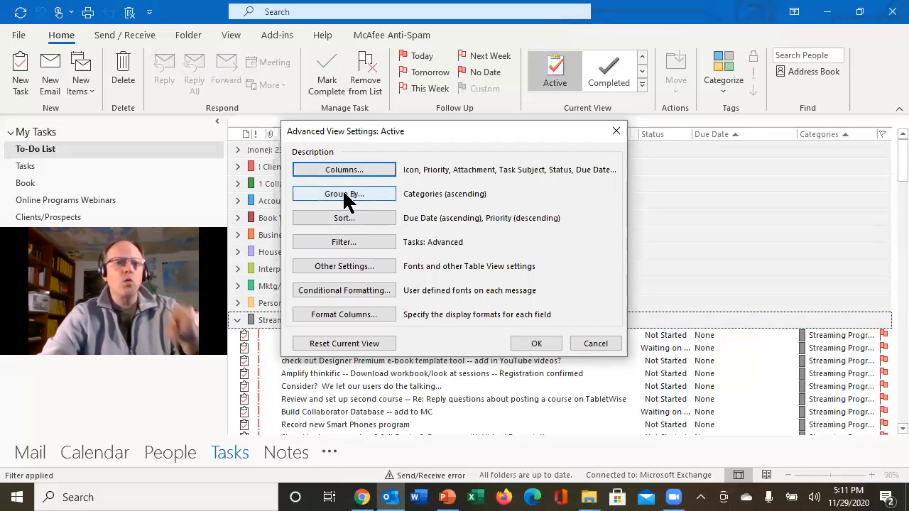
mouse_move(433, 202)
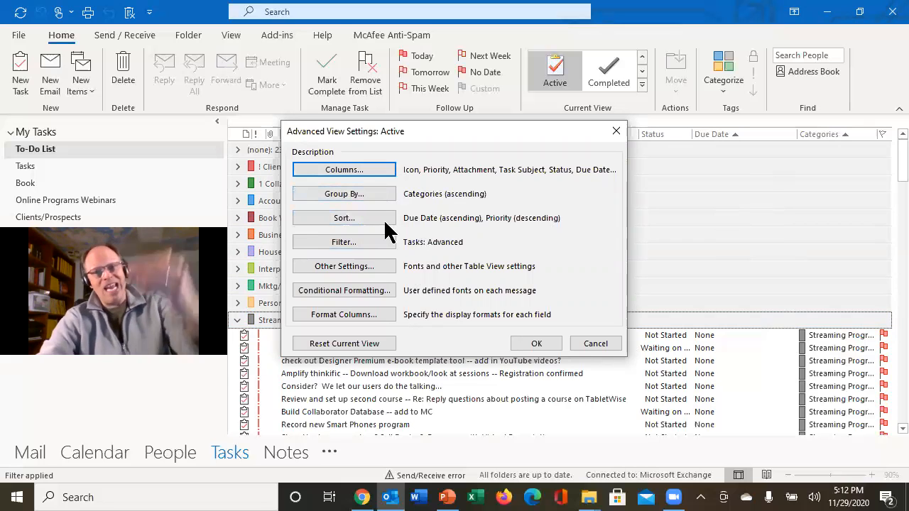
mouse_move(423, 320)
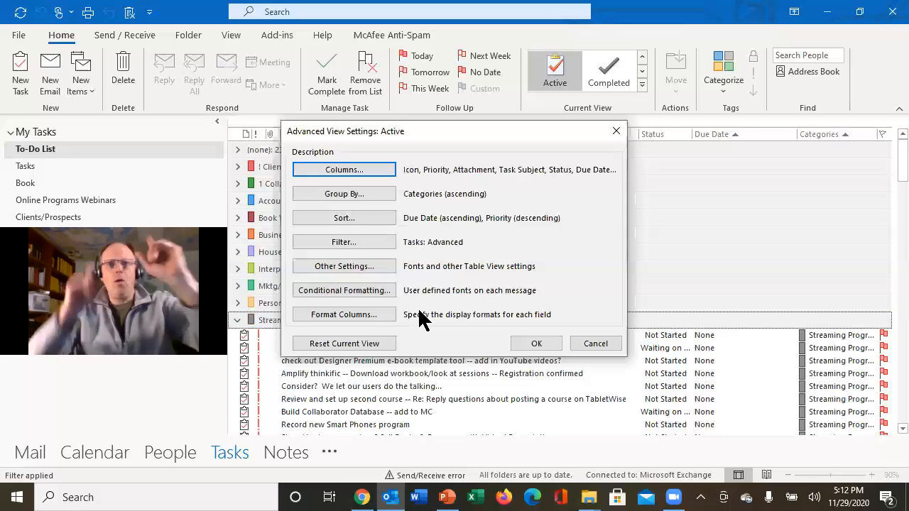
mouse_move(518, 310)
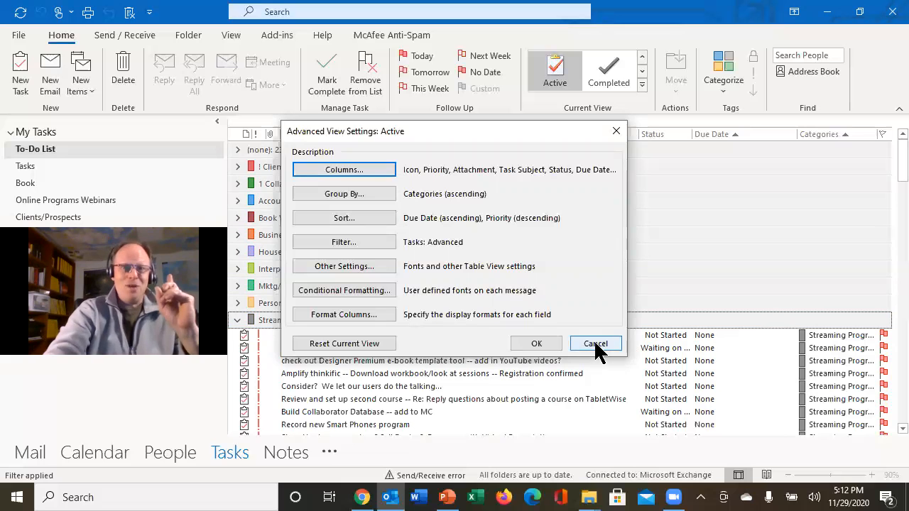
Step: Cancel the Advanced View Settings and browse the Streaming Programs tasks
click(593, 342)
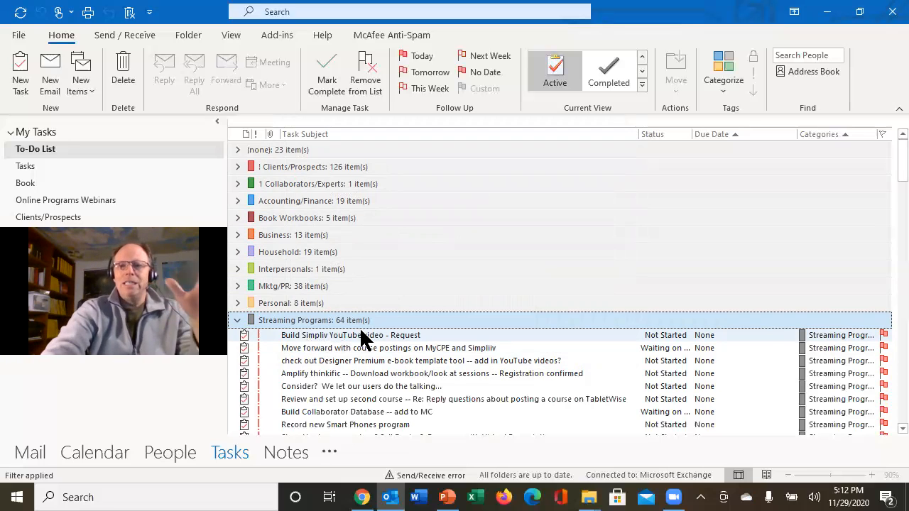
mouse_move(710, 347)
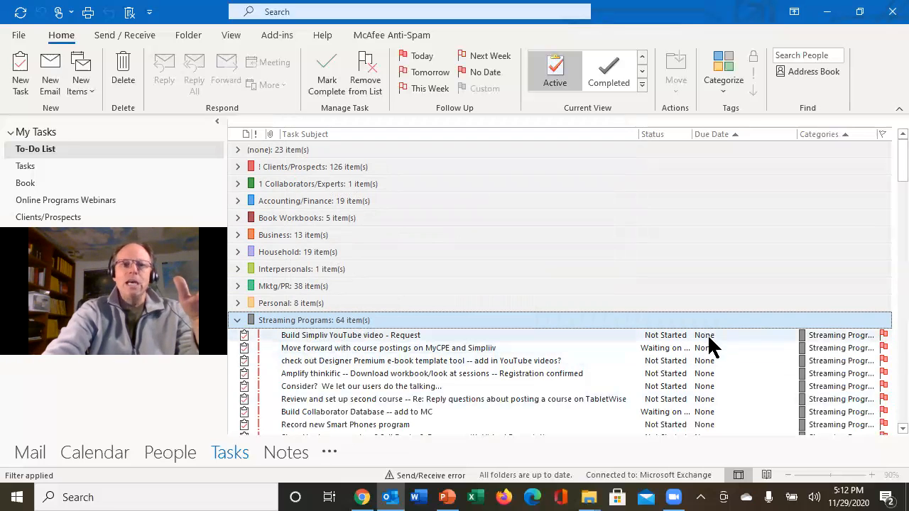
mouse_move(724, 448)
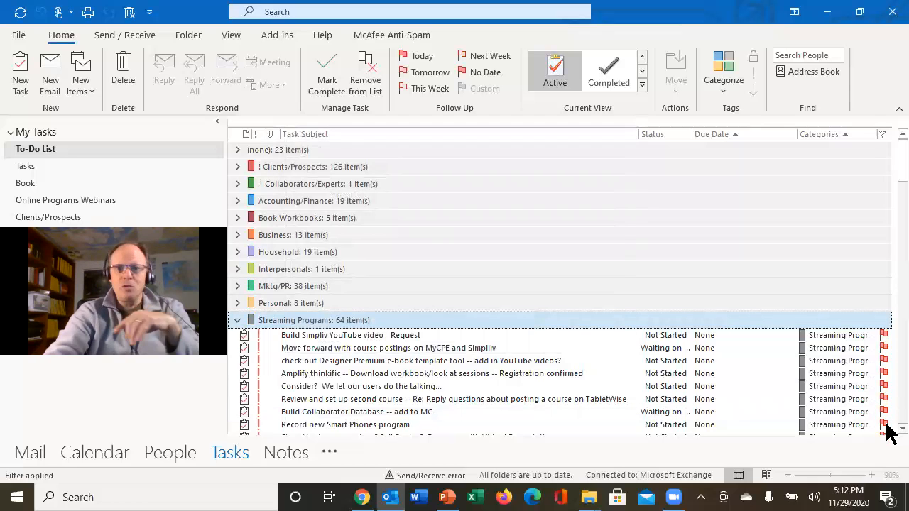
scroll(down, 3)
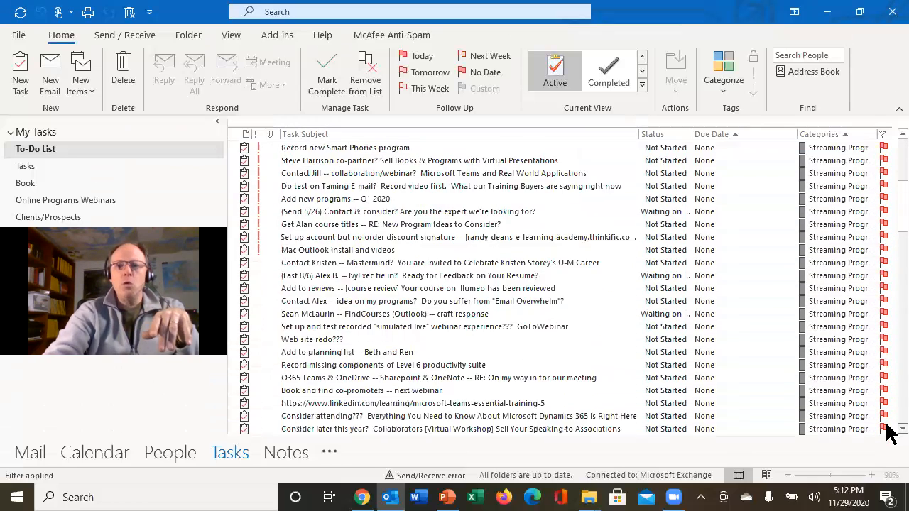
scroll(down, 3)
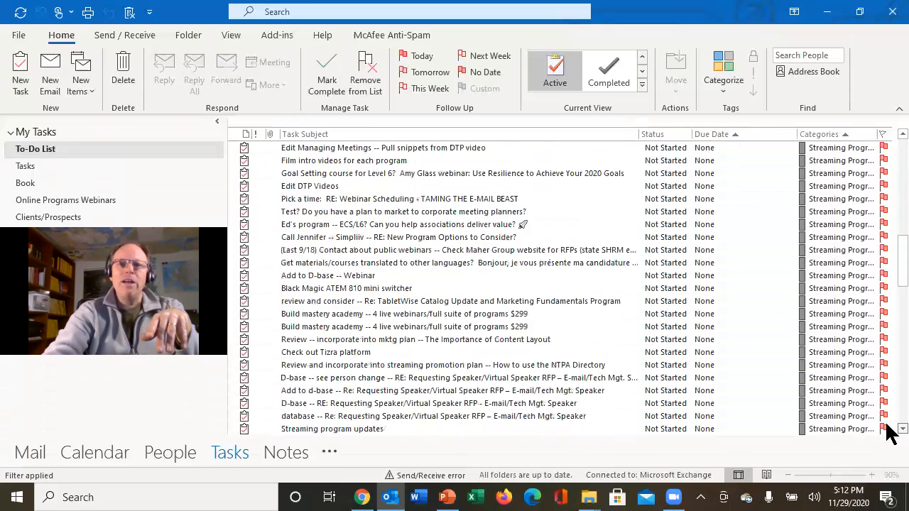
scroll(down, 3)
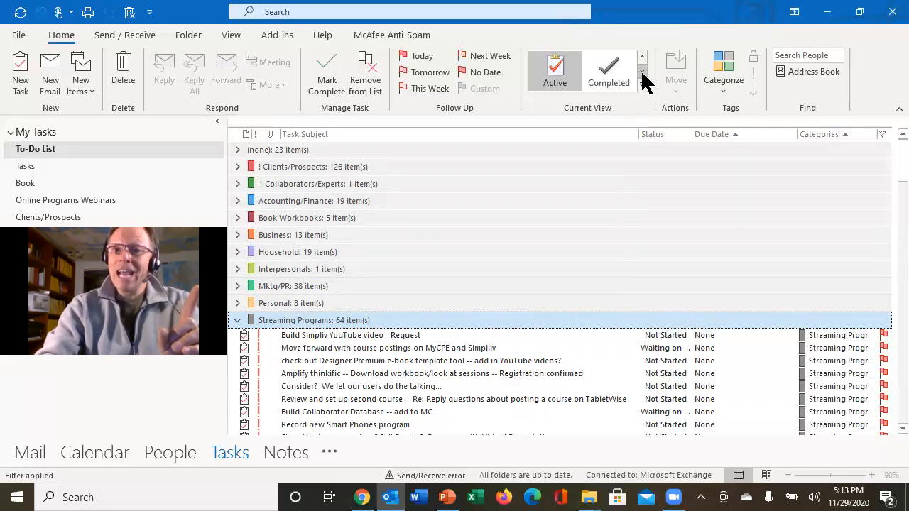
Step: Expand the Current View gallery, then browse Streaming Programs tasks down to the TBL category
click(642, 71)
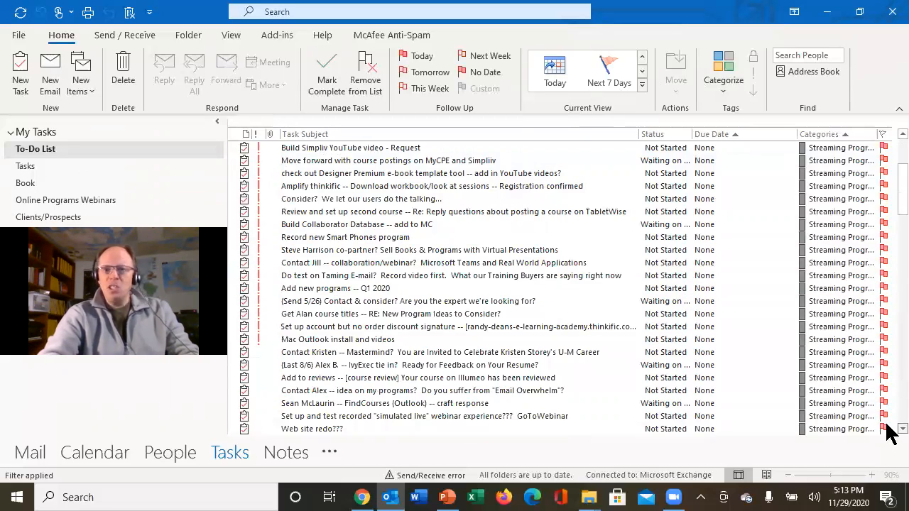
scroll(down, 3)
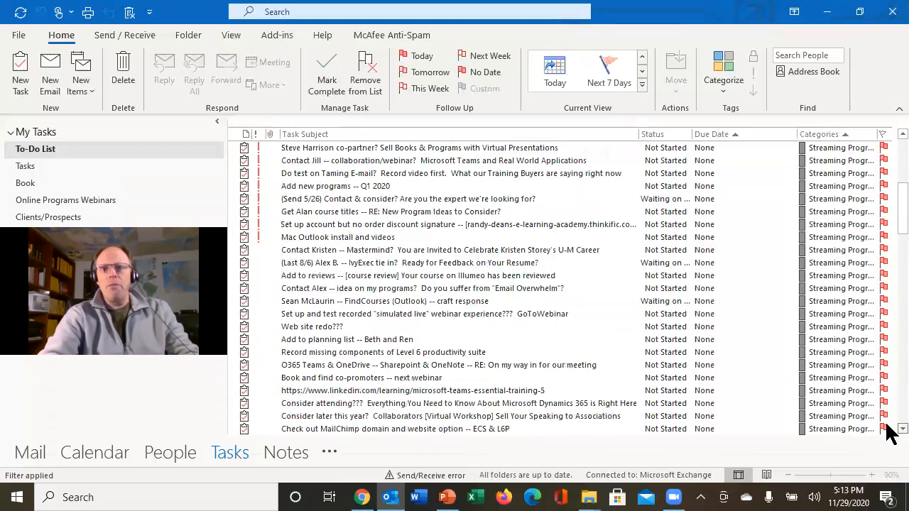
scroll(down, 3)
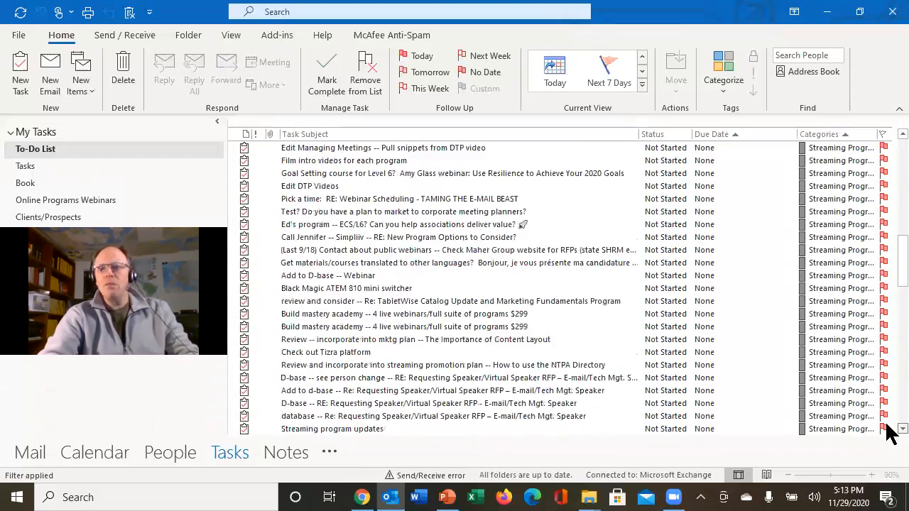
scroll(down, 3)
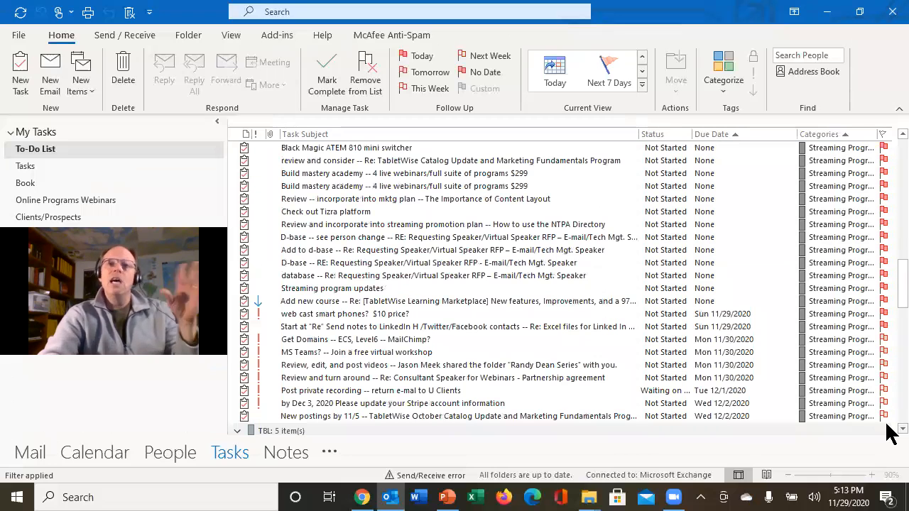
scroll(down, 3)
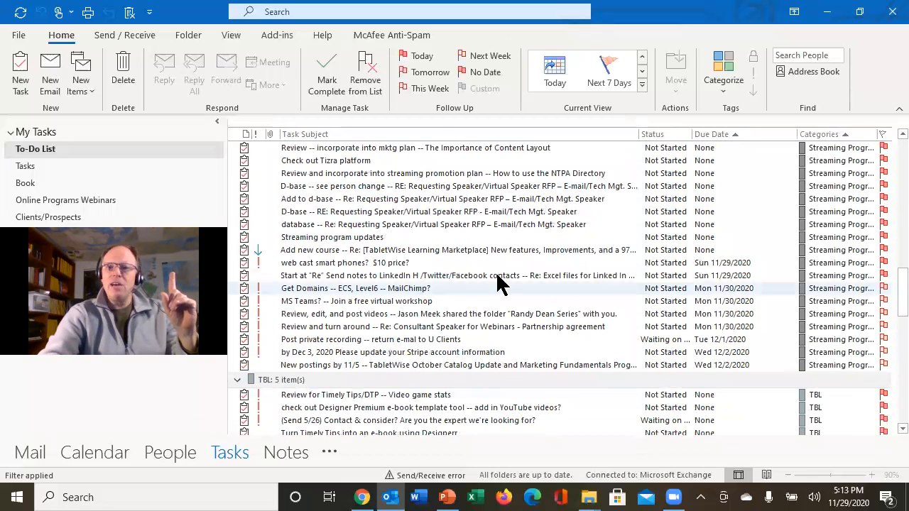
mouse_move(723, 348)
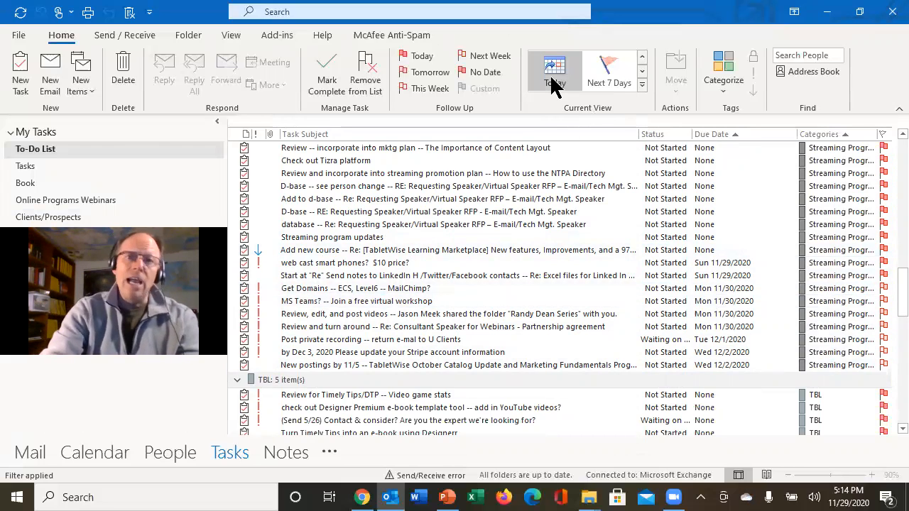
Step: Scroll the Current View gallery back to the Active and Completed choices
click(554, 68)
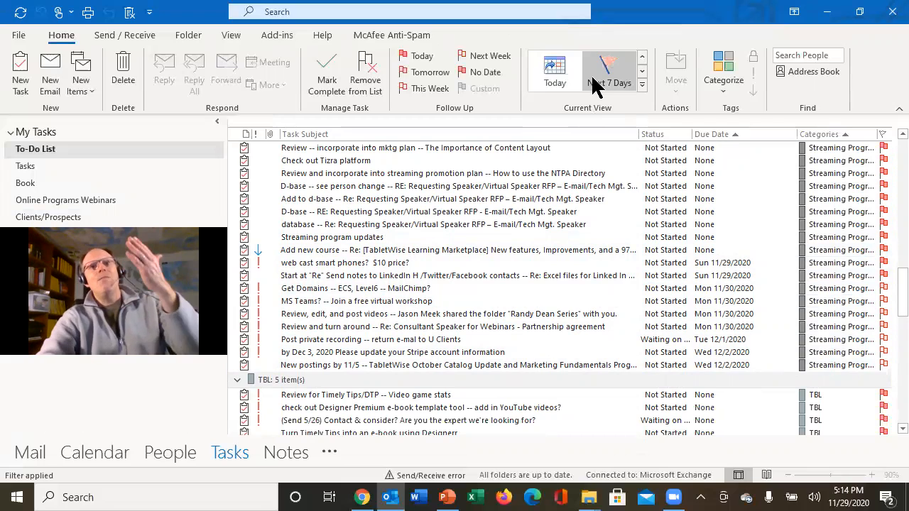
mouse_move(554, 71)
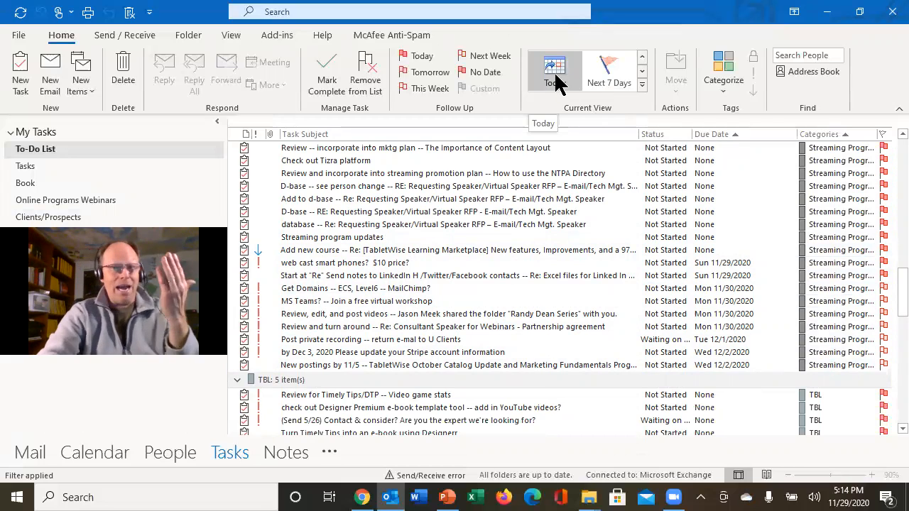
click(554, 71)
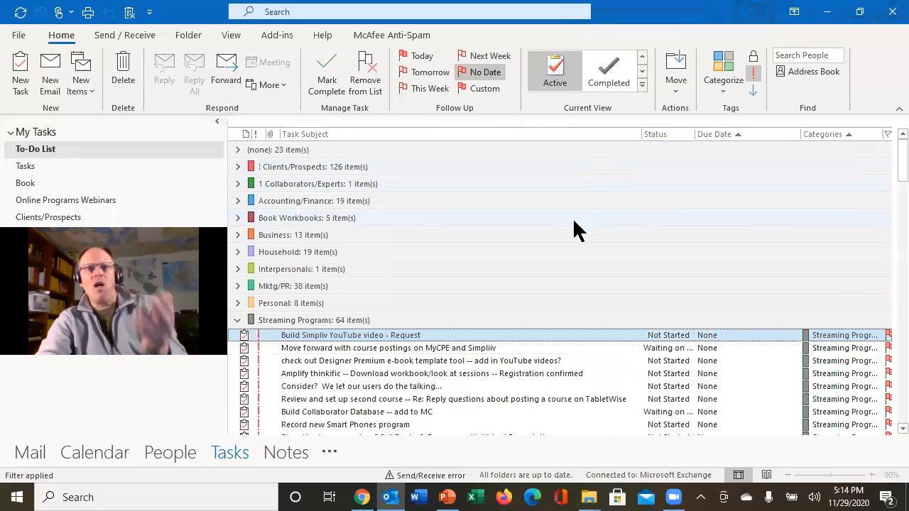
mouse_move(561, 241)
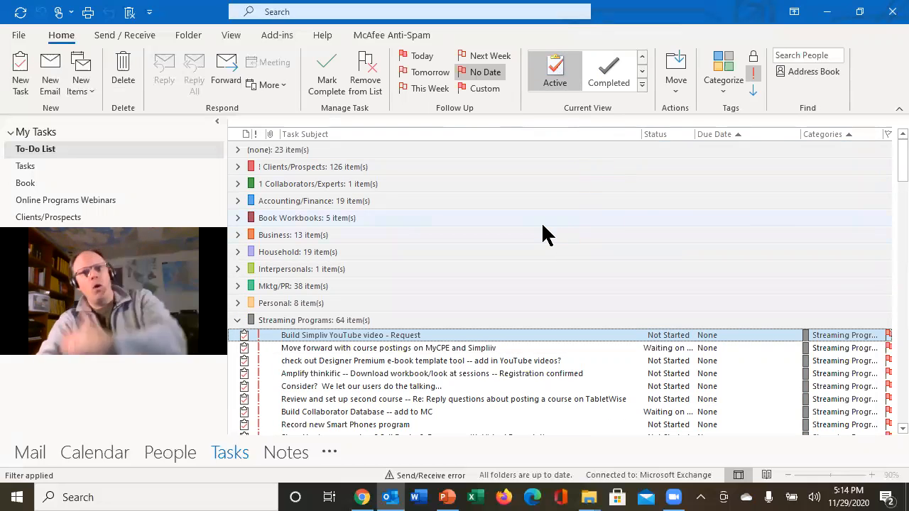
mouse_move(547, 234)
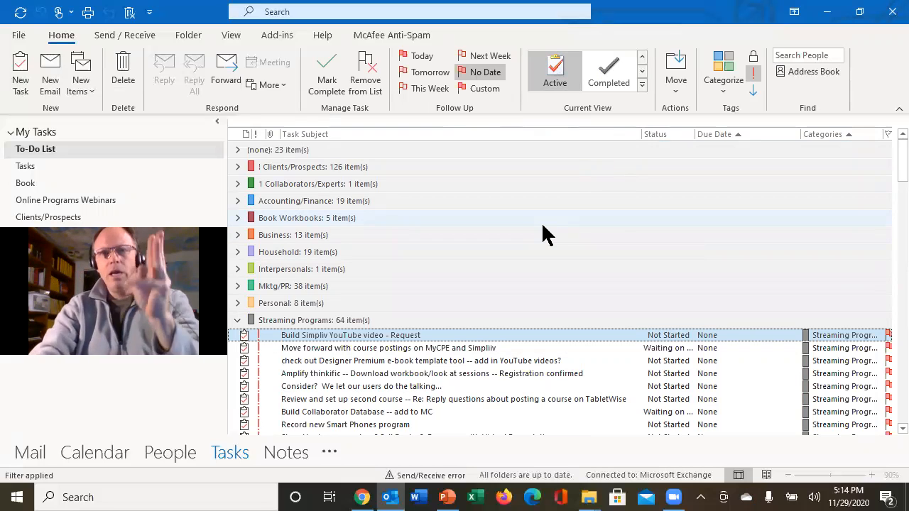
mouse_move(608, 71)
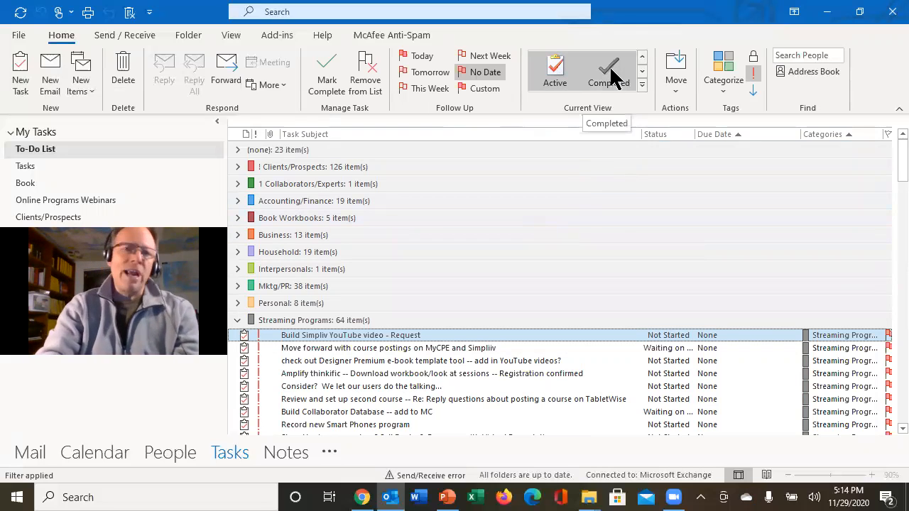
Step: Show the Completed task view, with finished tasks grouped by completion date
click(608, 71)
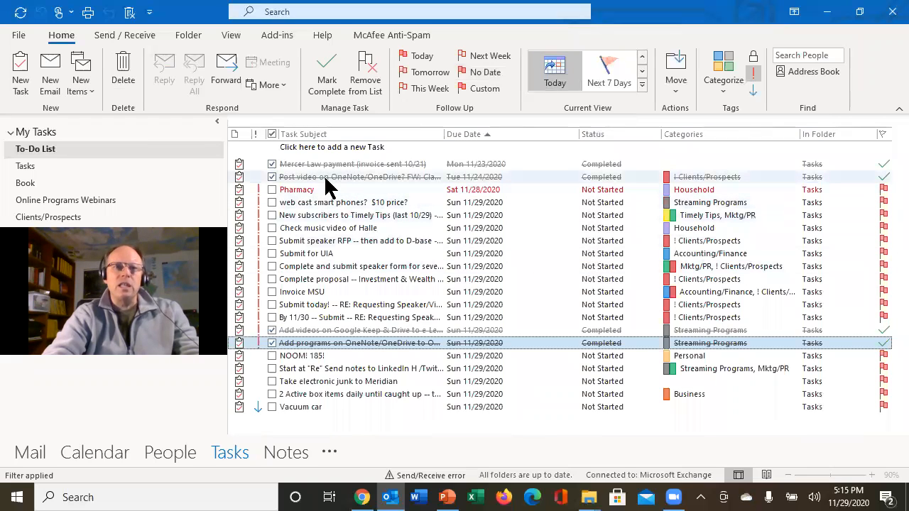
mouse_move(327, 73)
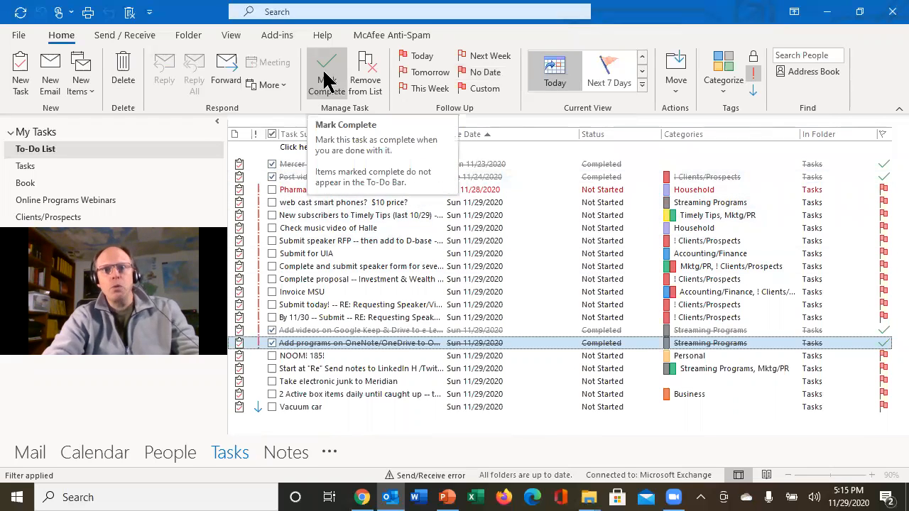
mouse_move(440, 96)
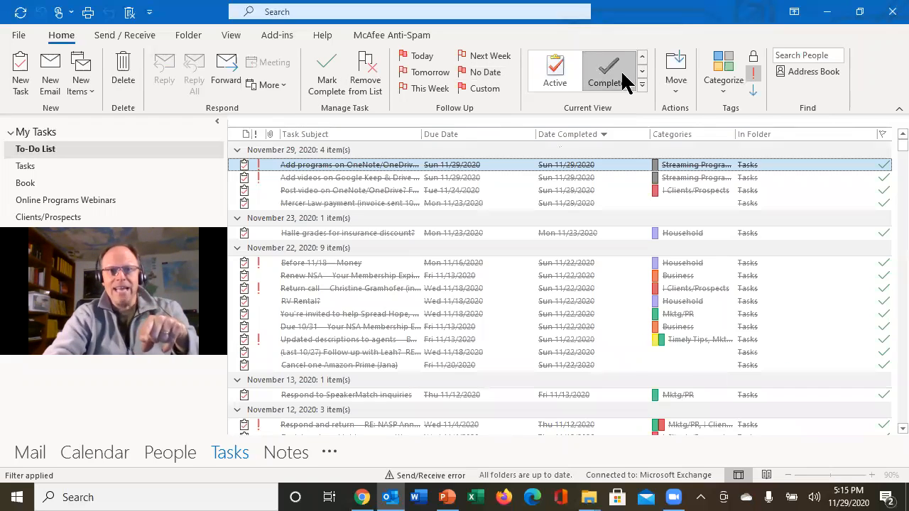
click(608, 71)
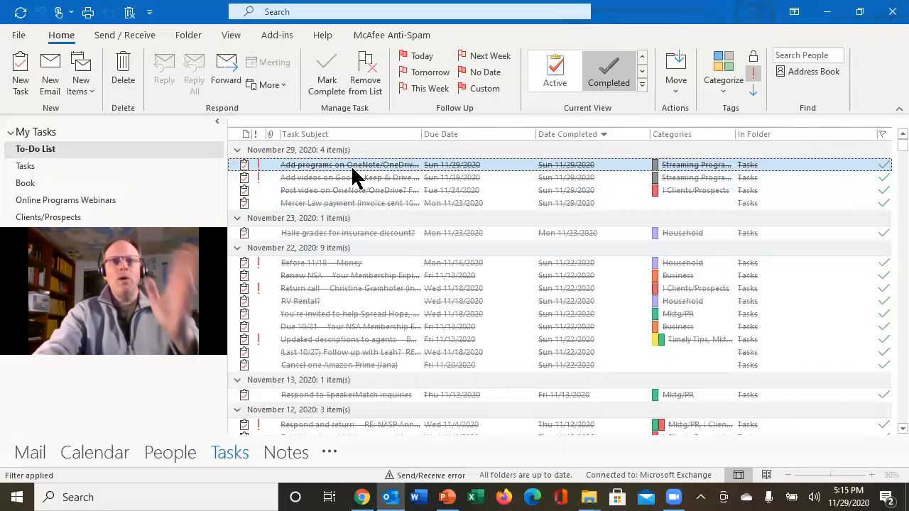
mouse_move(409, 224)
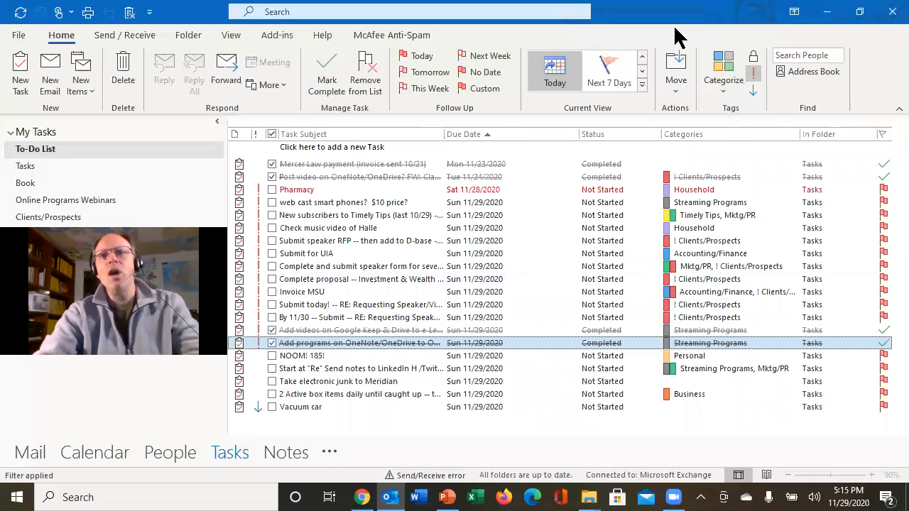
Step: Show the Completed task view with finished tasks grouped by completion date
click(608, 68)
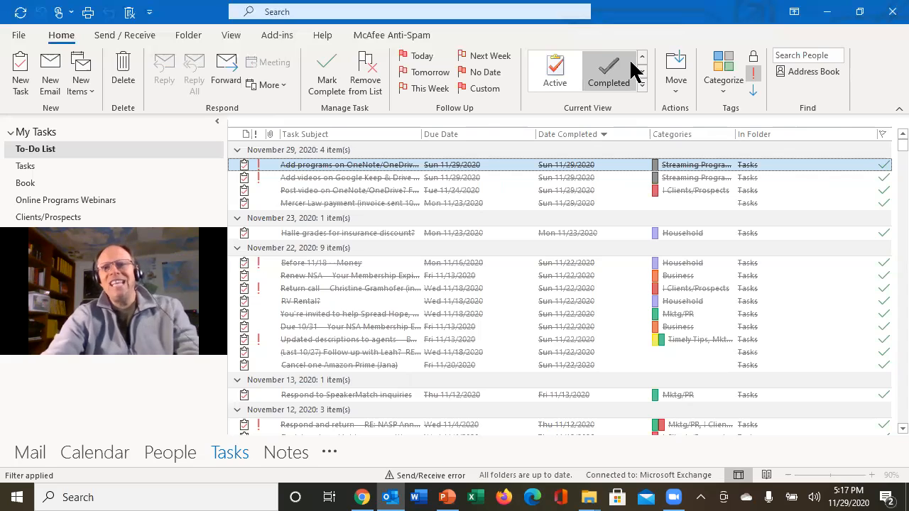
right_click(440, 134)
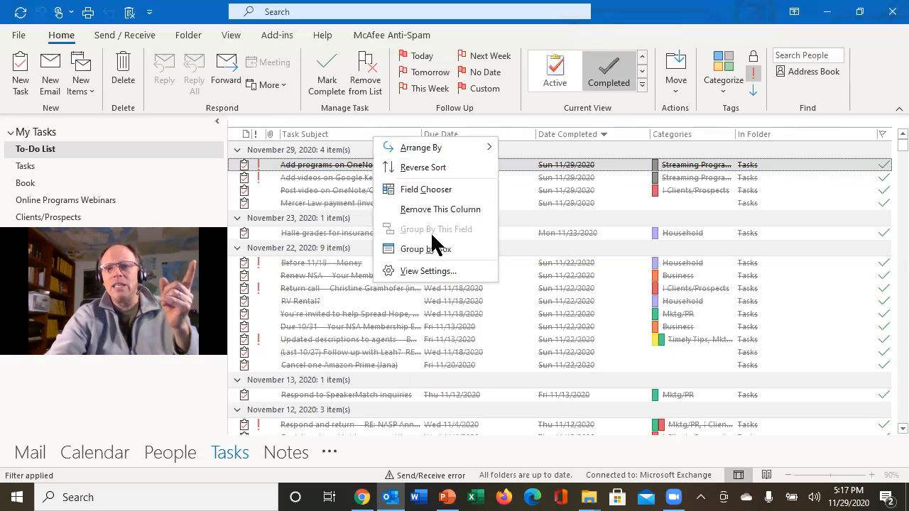
click(427, 270)
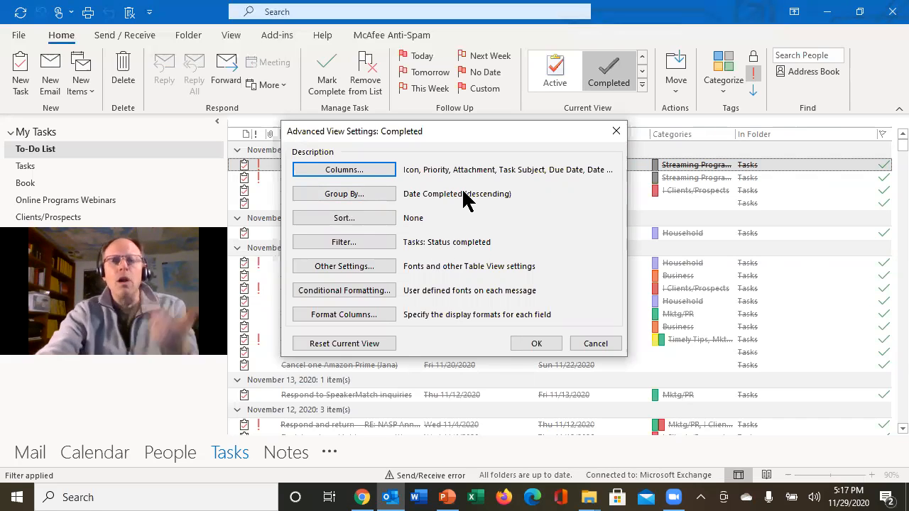
click(537, 342)
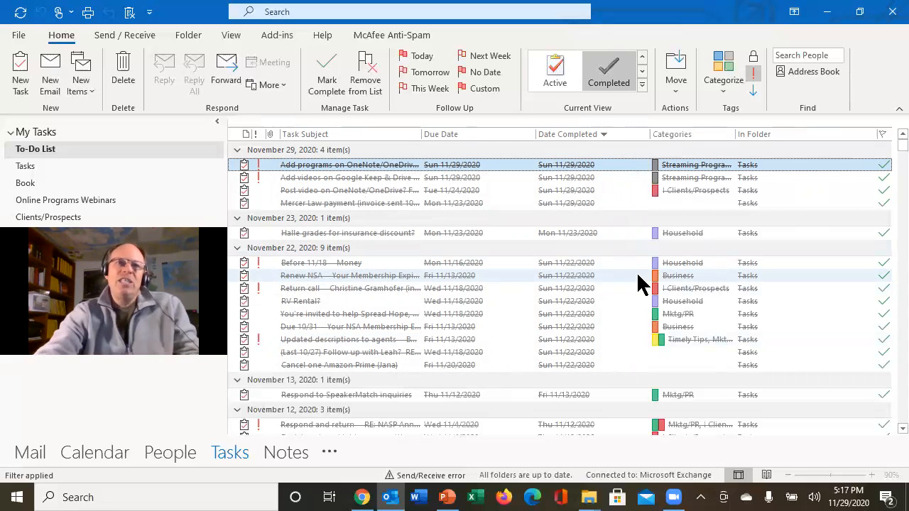
mouse_move(362, 139)
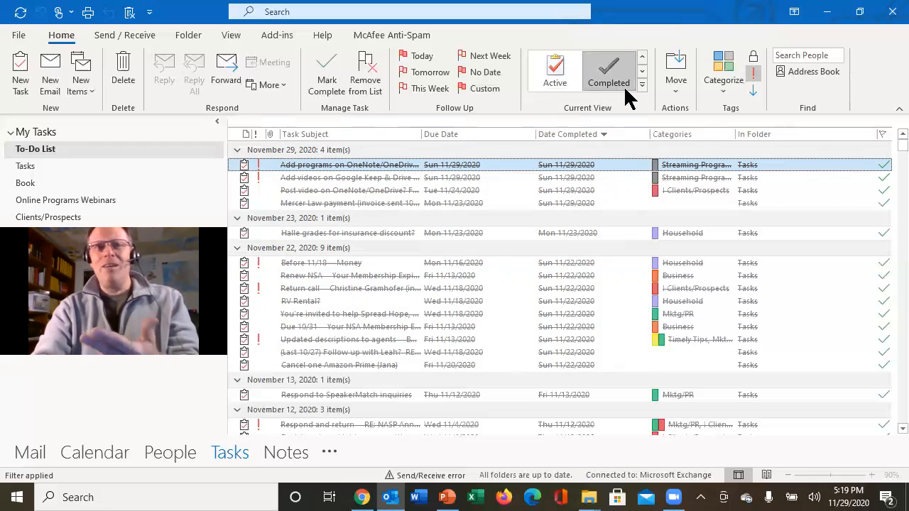
mouse_move(608, 71)
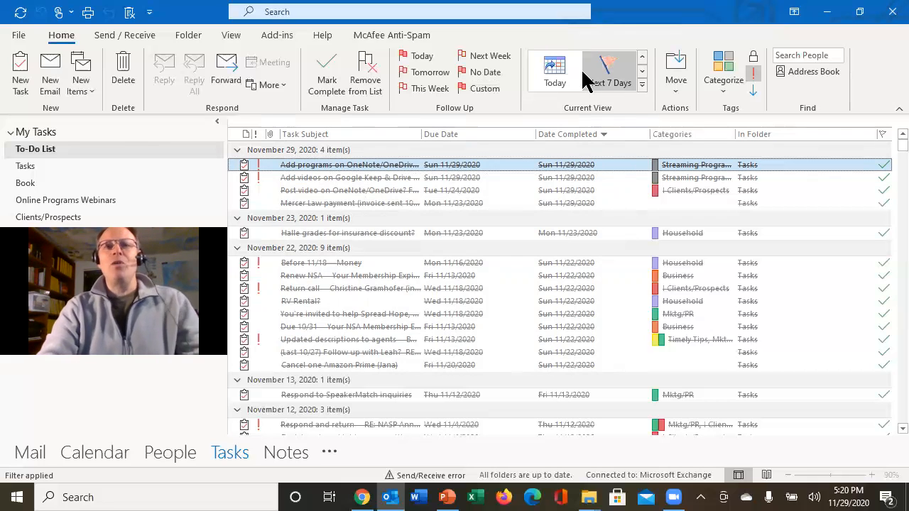
mouse_move(554, 71)
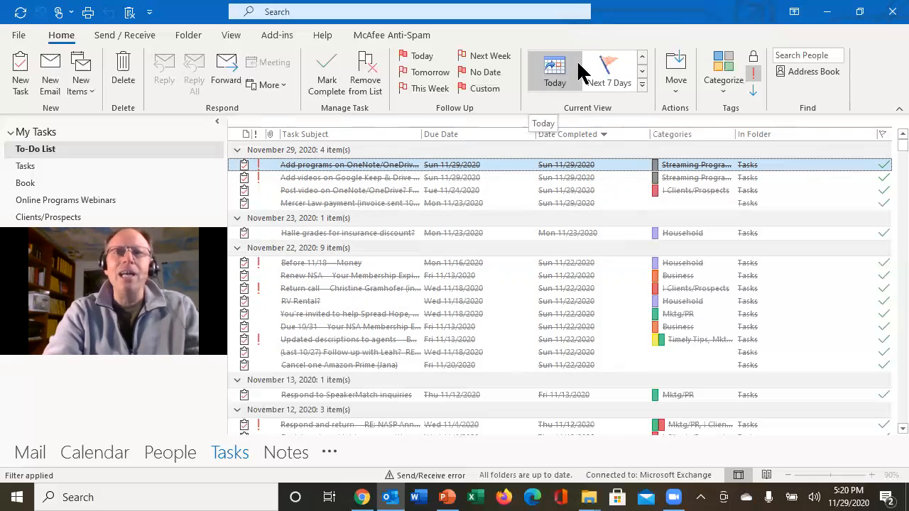
mouse_move(603, 73)
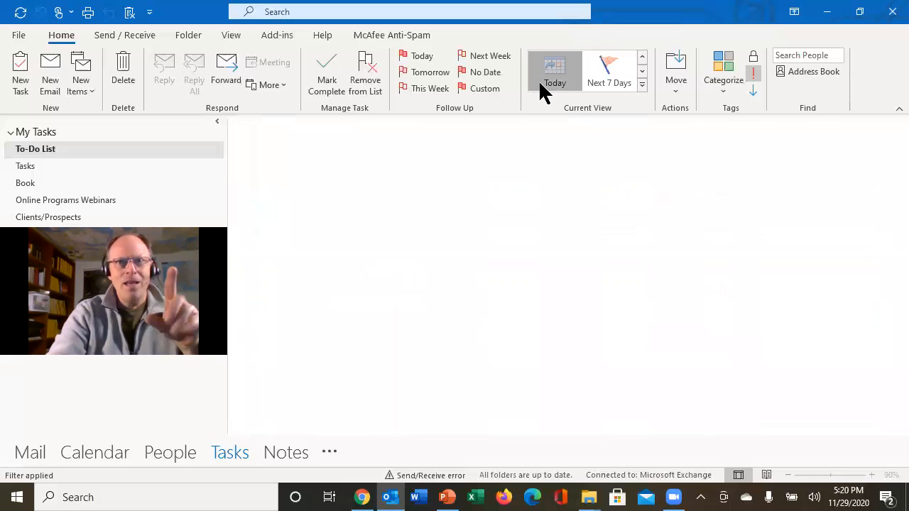
Step: Show the Today task view listing overdue tasks and those due today
click(554, 71)
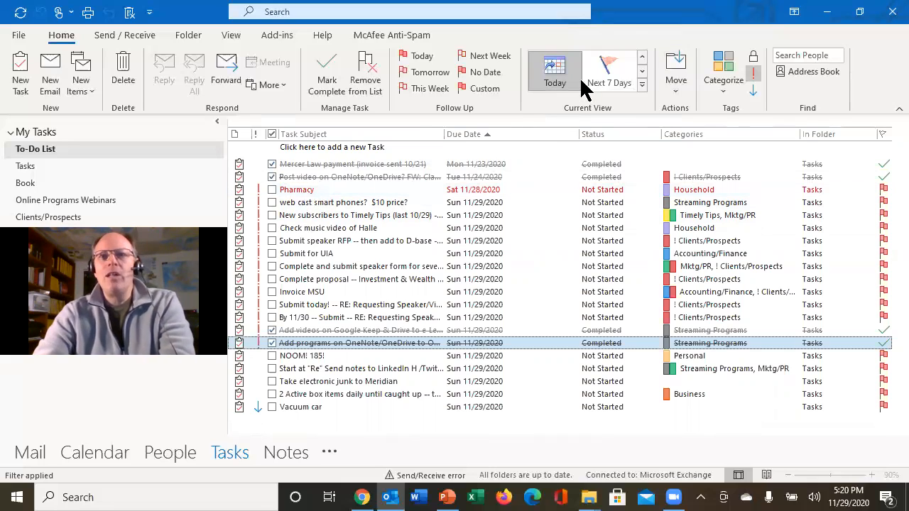
Step: Show the Next 7 Days view and open the Pharmacy task in its own window
click(608, 71)
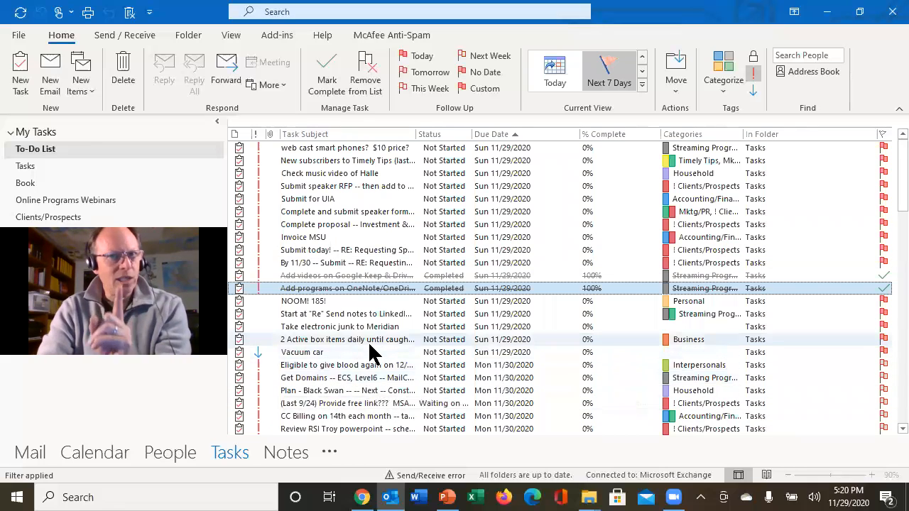
mouse_move(607, 71)
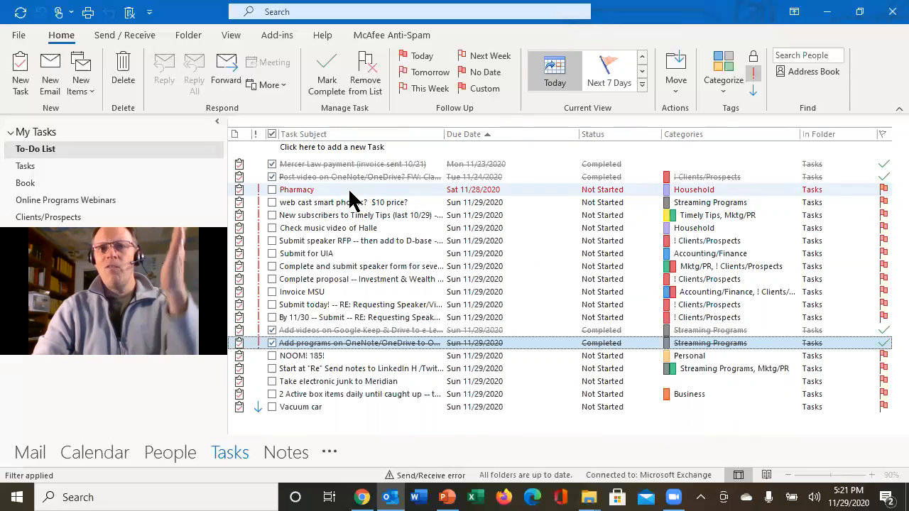
mouse_move(561, 202)
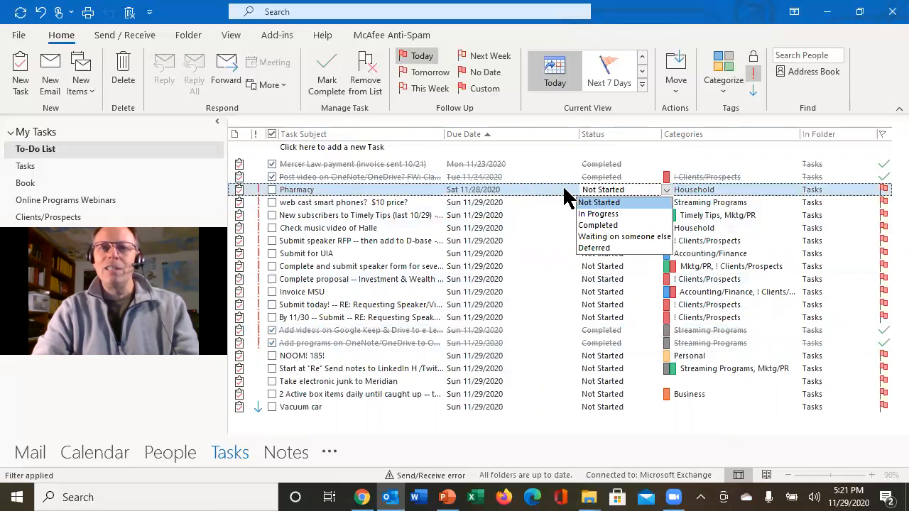
double_click(295, 190)
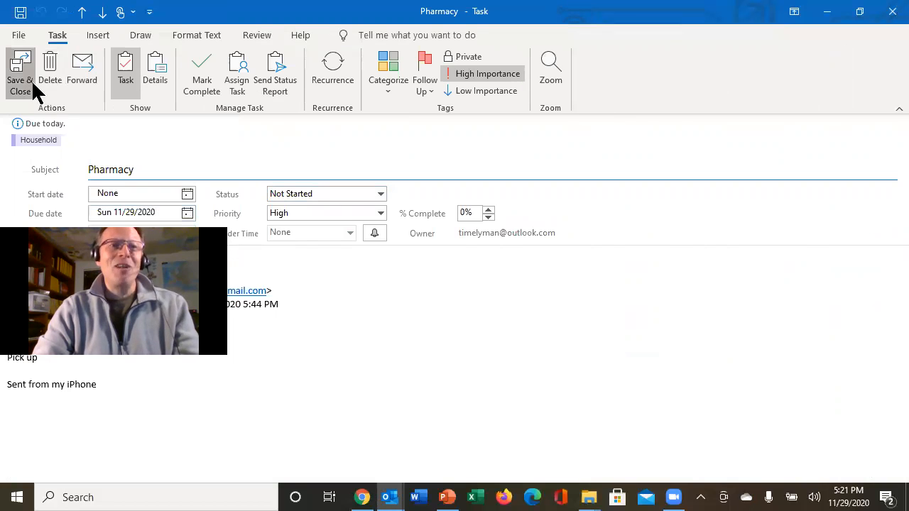
Step: Save and close the Pharmacy task, returning to the Next 7 Days task list
click(20, 71)
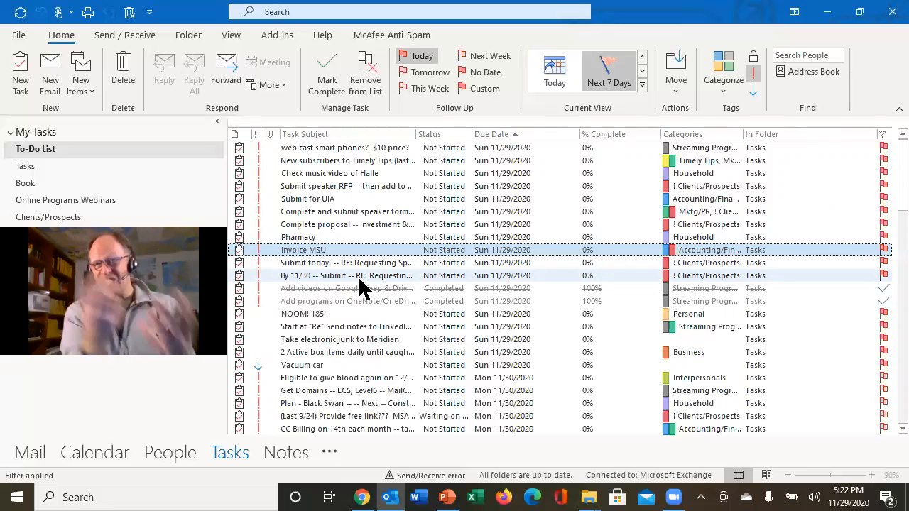
mouse_move(491, 212)
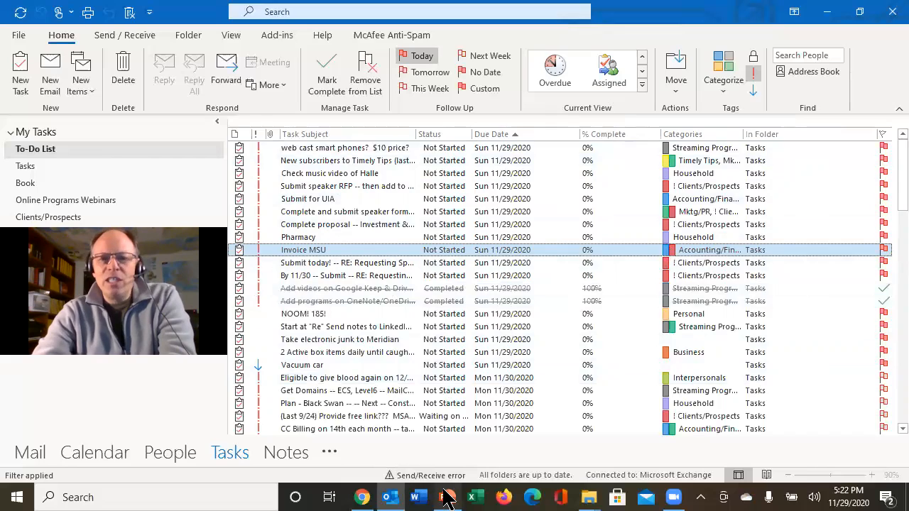
Step: Switch to the PowerPoint presentation and show slide 2 announcing the Patreon page
click(446, 498)
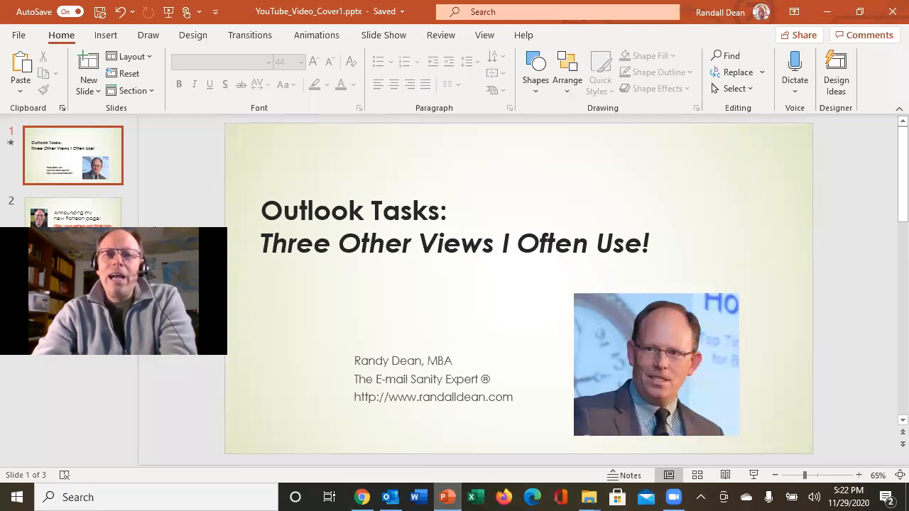
click(72, 224)
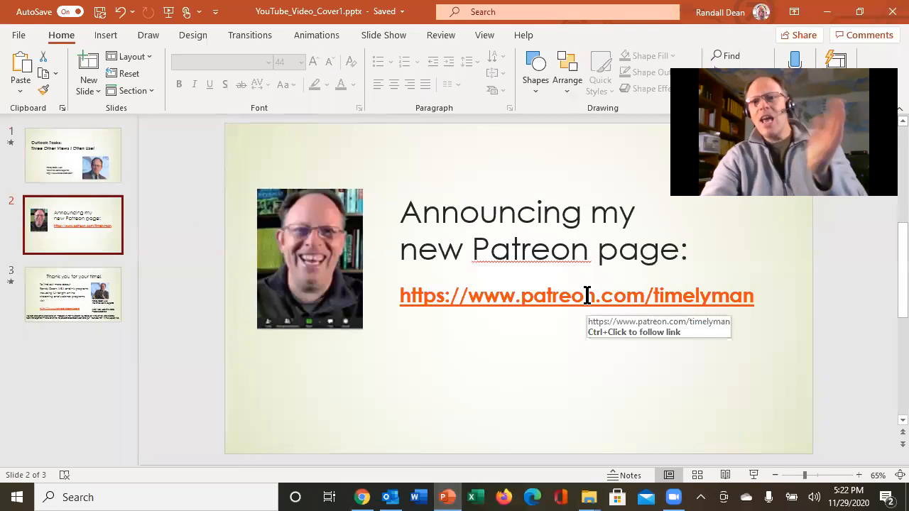
mouse_move(582, 358)
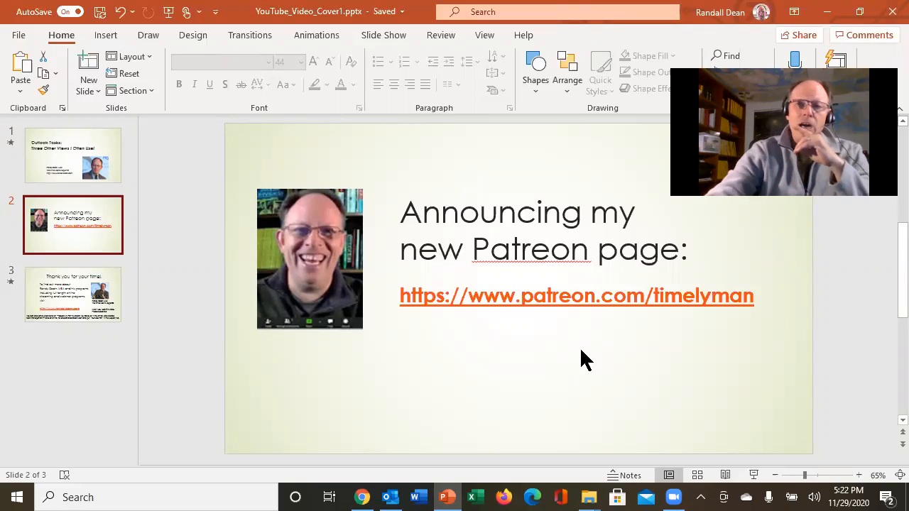
Step: Show slide 3, the closing Thank you for your time slide
click(73, 294)
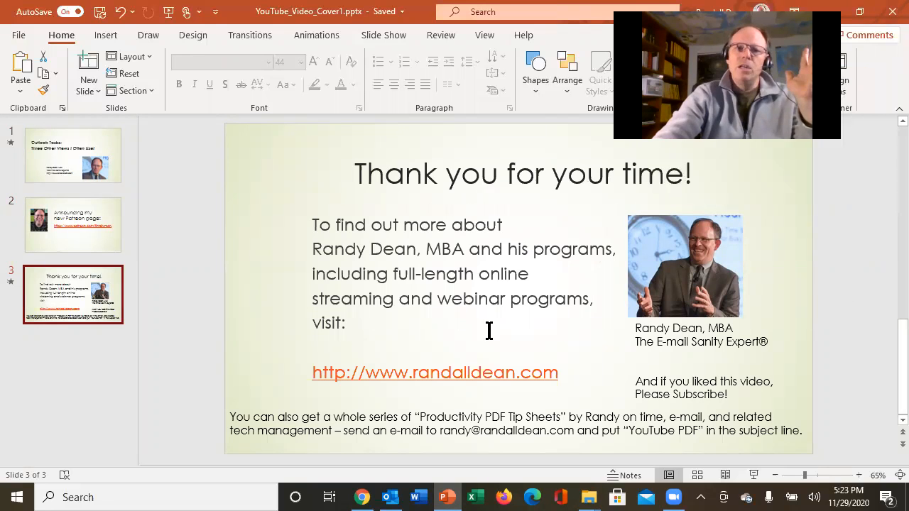
mouse_move(504, 395)
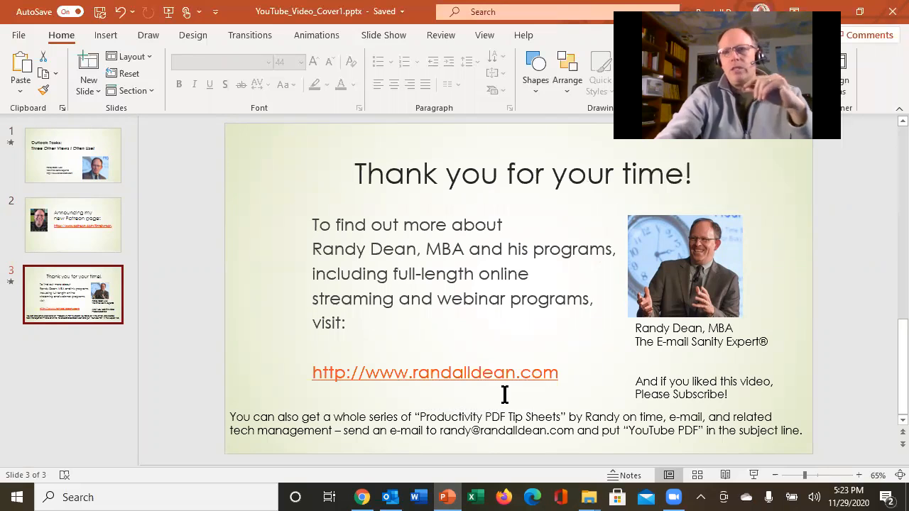
mouse_move(474, 372)
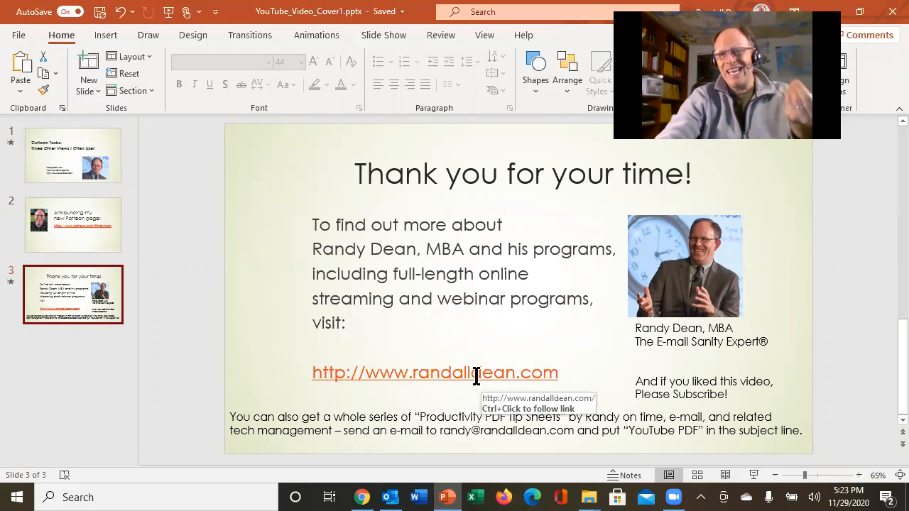
mouse_move(470, 385)
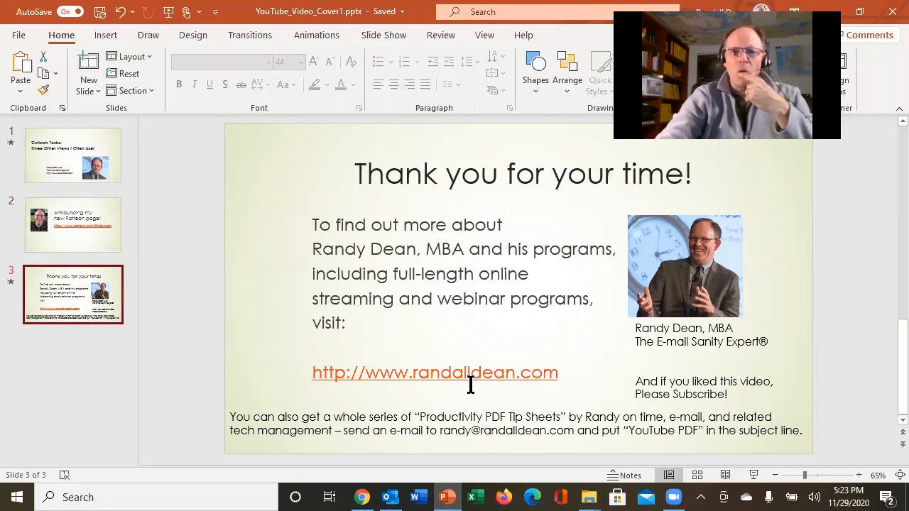